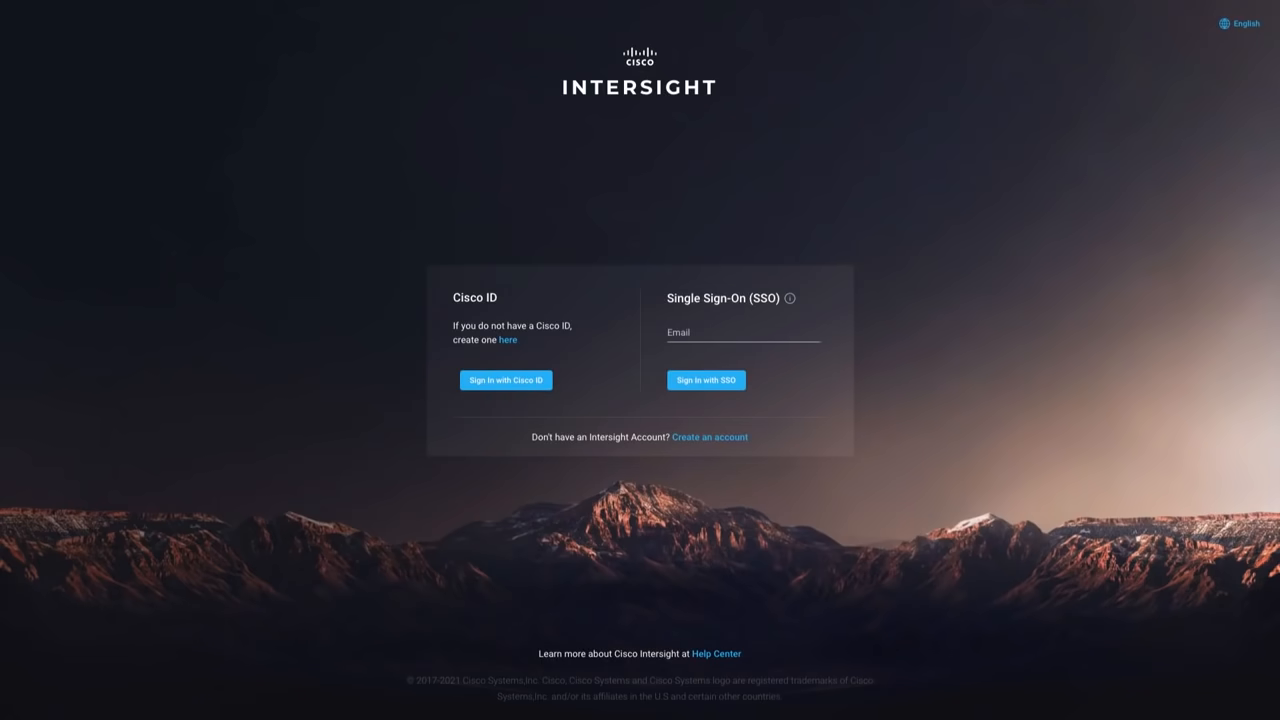
{"action": "mouse_move", "coordinate": [452, 484]}
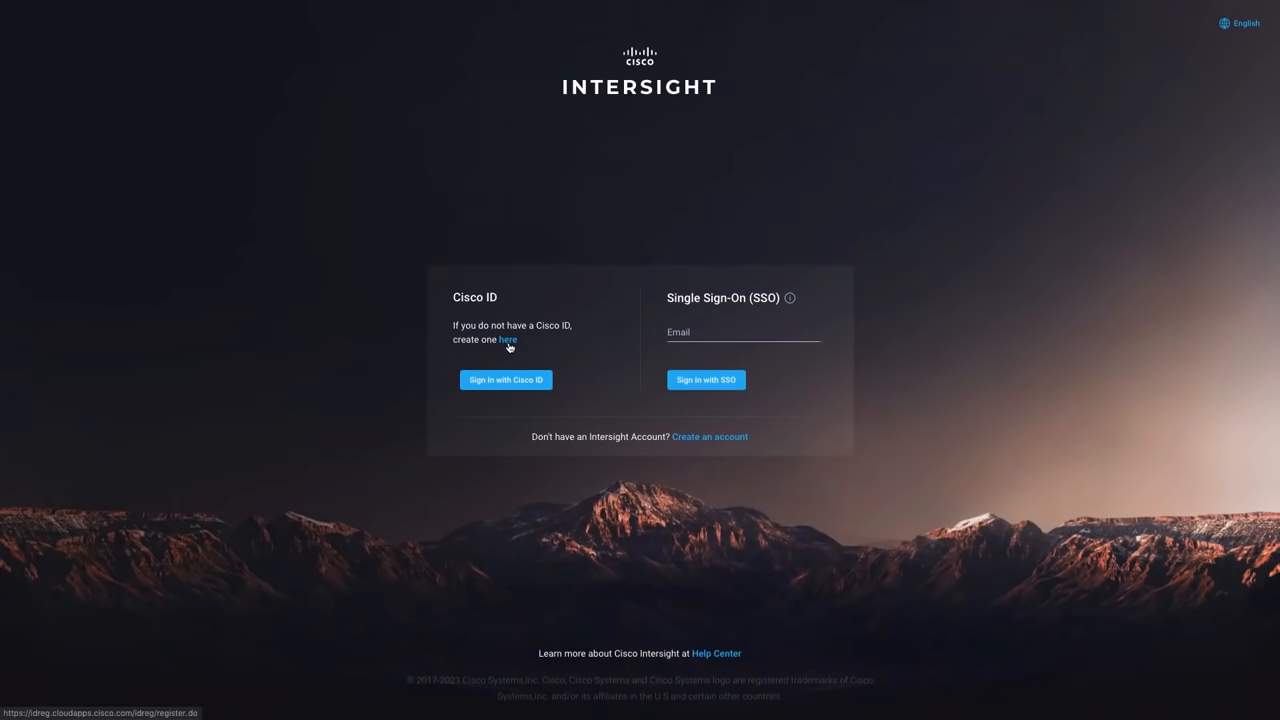
Create the Cisco ID for the new user at company customer in the United States and register.
{"action": "left_click", "coordinate": [508, 340]}
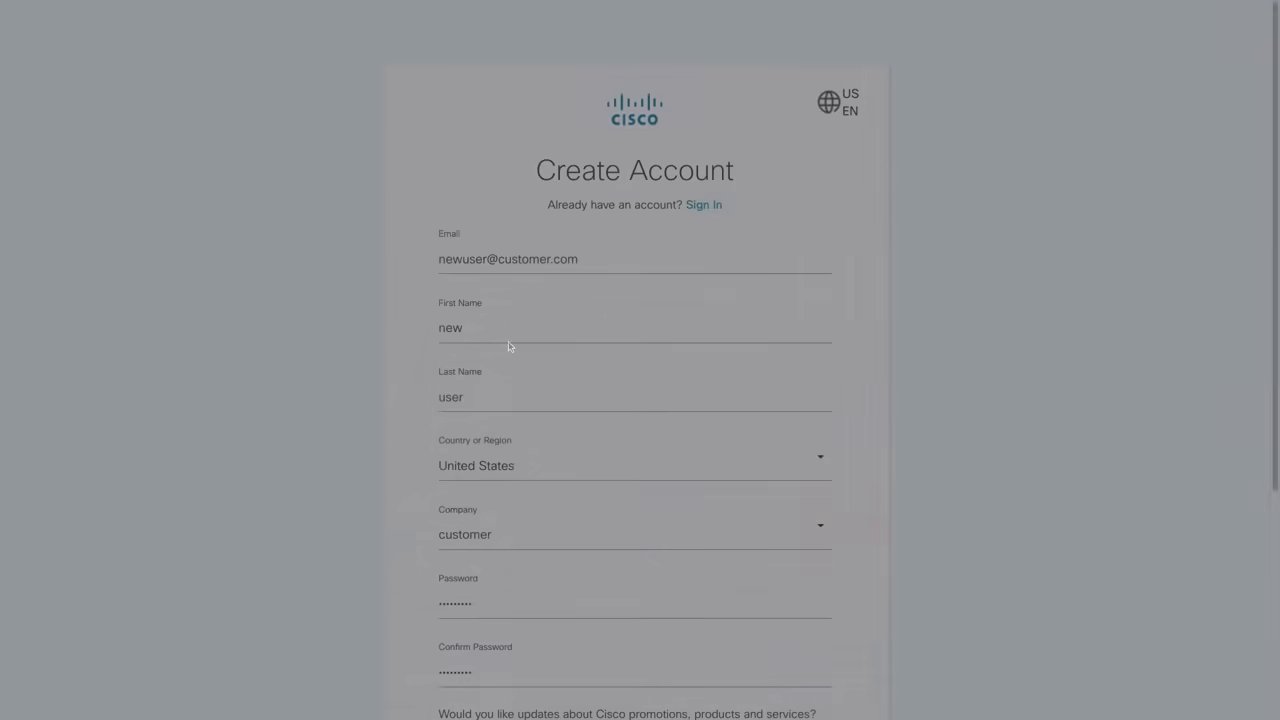
{"action": "scroll", "scroll_direction": "down", "scroll_amount": 3}
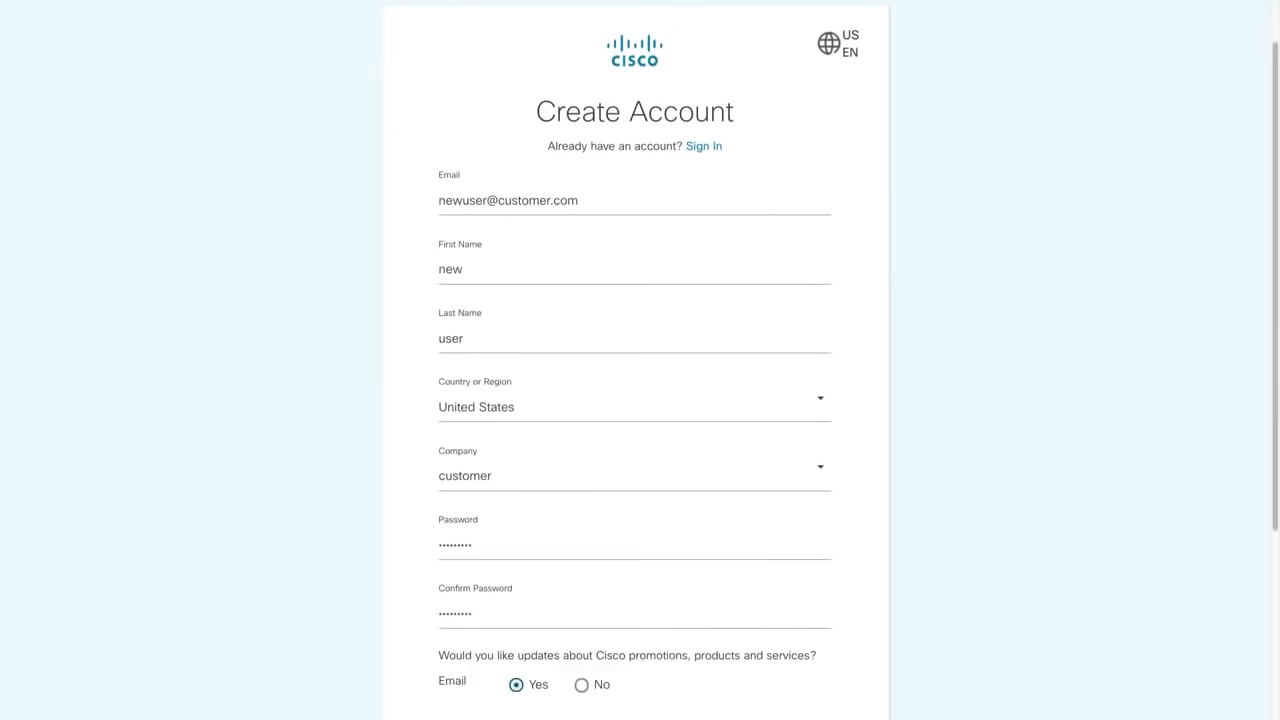
{"action": "scroll", "scroll_direction": "down", "scroll_amount": 3}
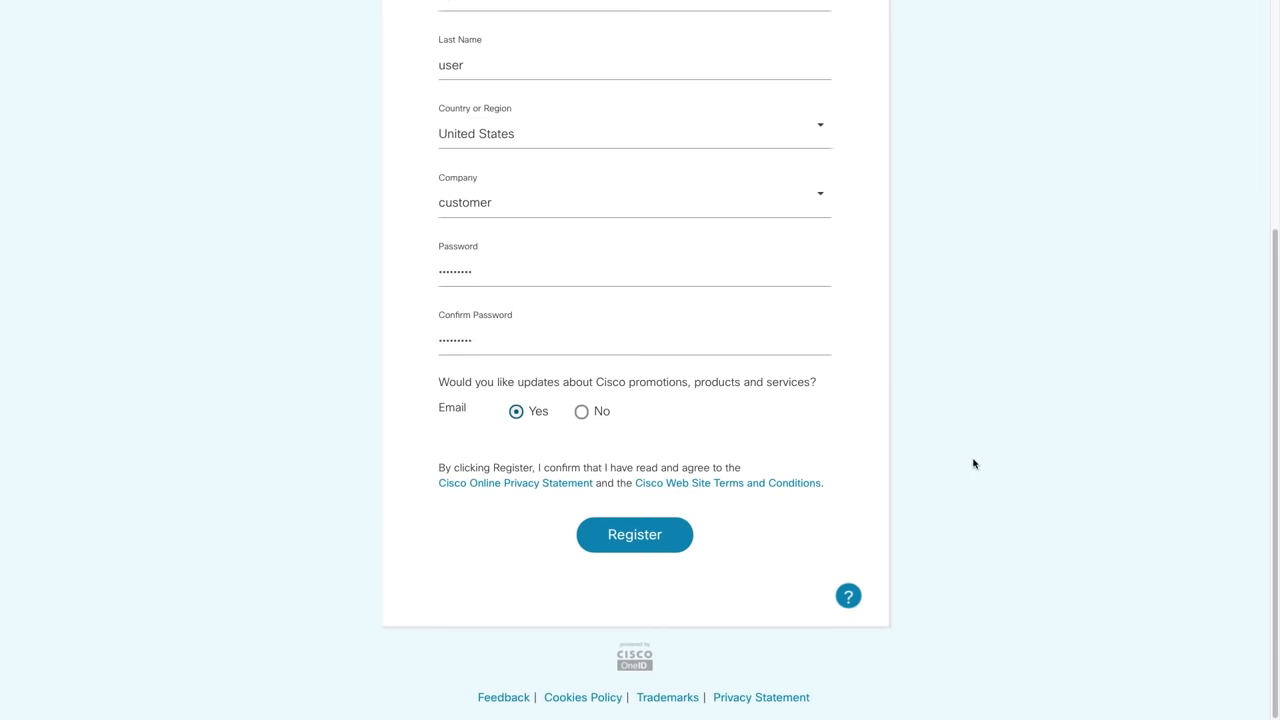
{"action": "left_click", "coordinate": [634, 534]}
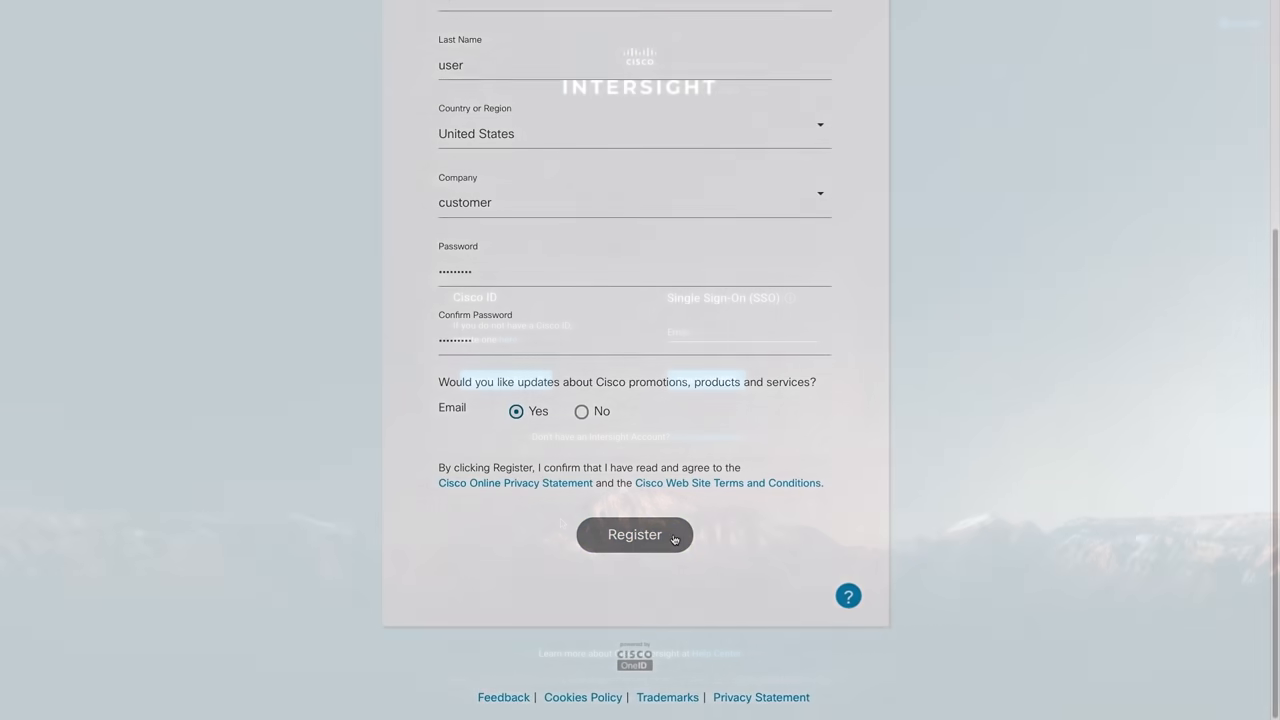
Sign in to Intersight with the new Cisco ID and accept the End User License Agreement.
{"action": "left_click", "coordinate": [634, 534]}
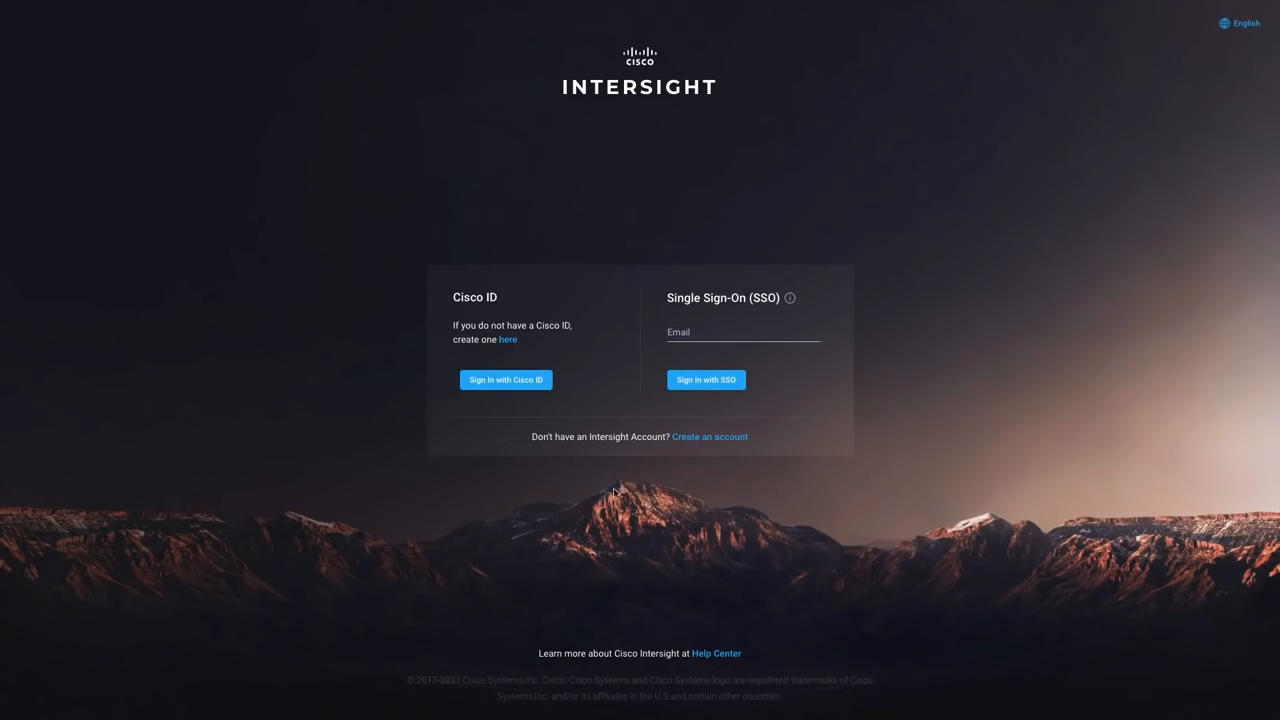
{"action": "mouse_move", "coordinate": [708, 436]}
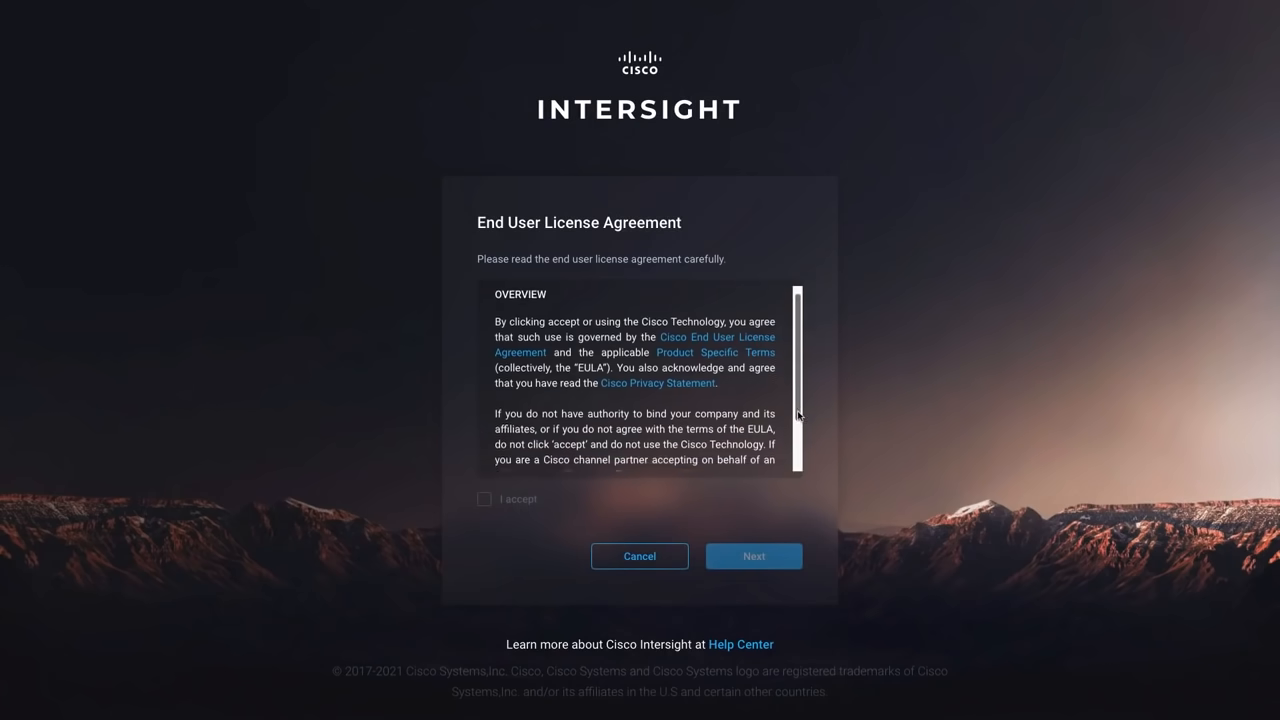
{"action": "scroll", "scroll_direction": "down", "scroll_amount": 3}
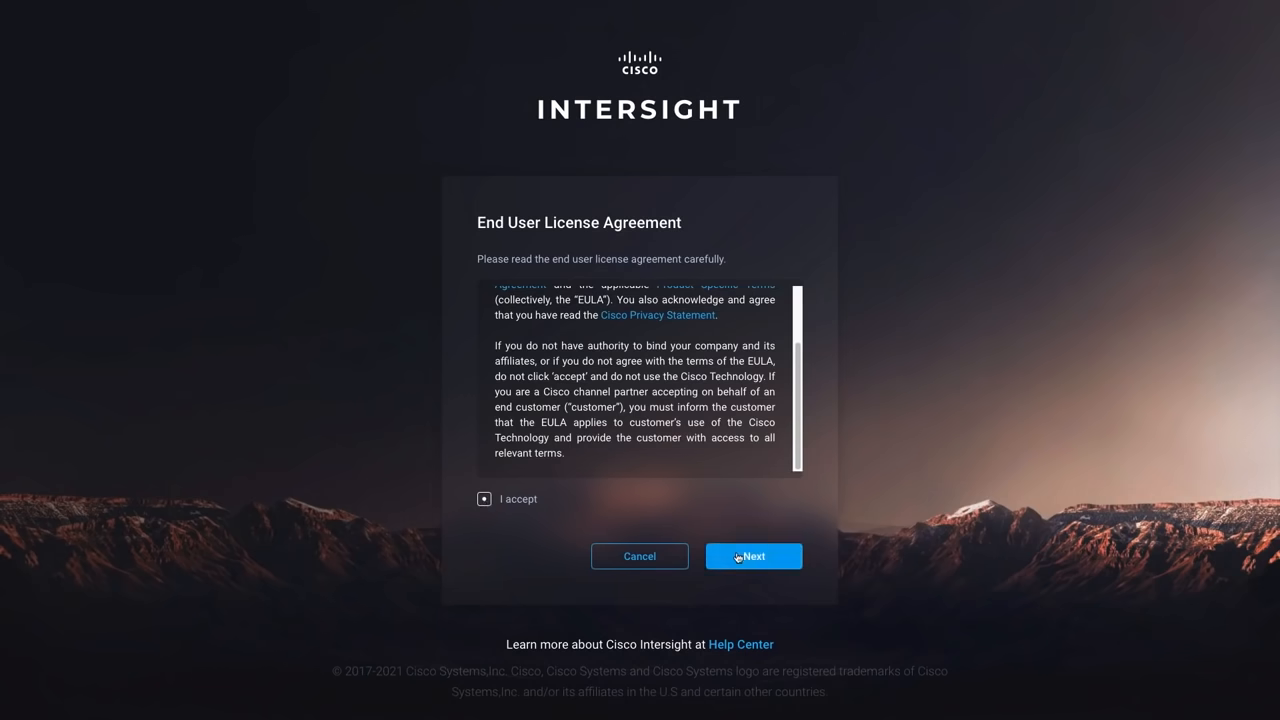
Proceed past the agreement and create the Intersight account named 'customeraccount'.
{"action": "left_click", "coordinate": [752, 556]}
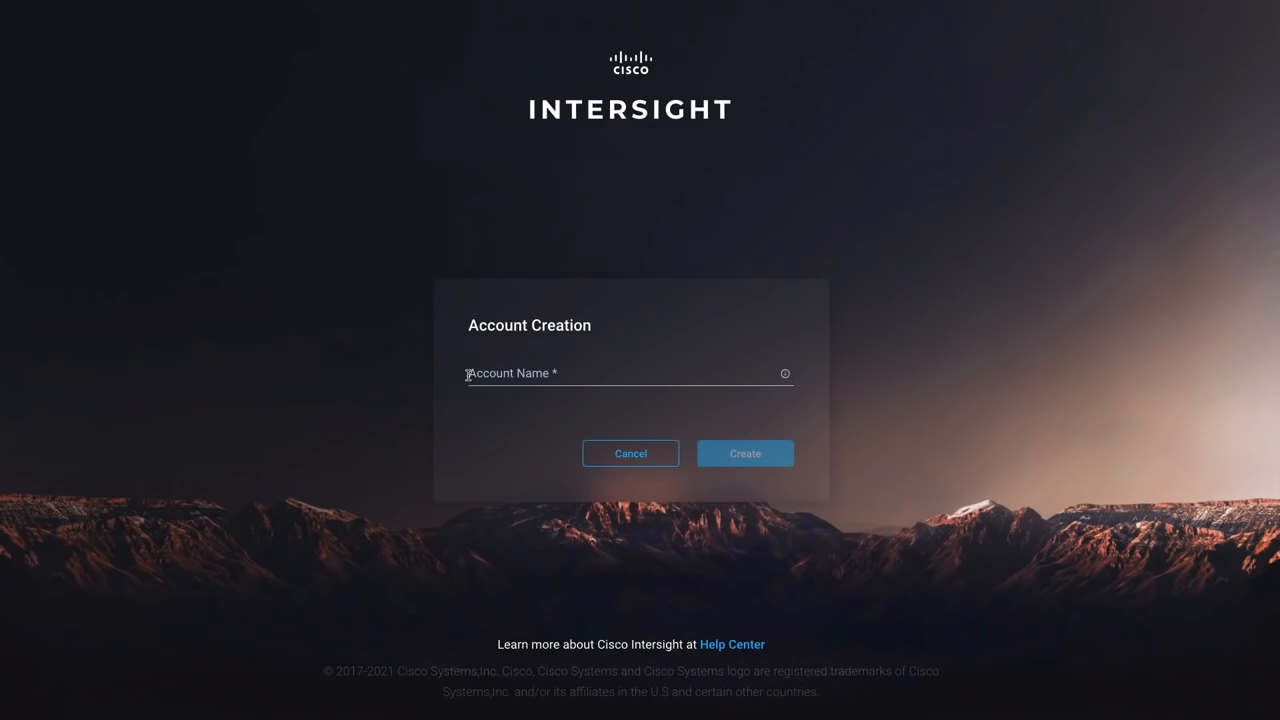
{"action": "left_click", "coordinate": [620, 376]}
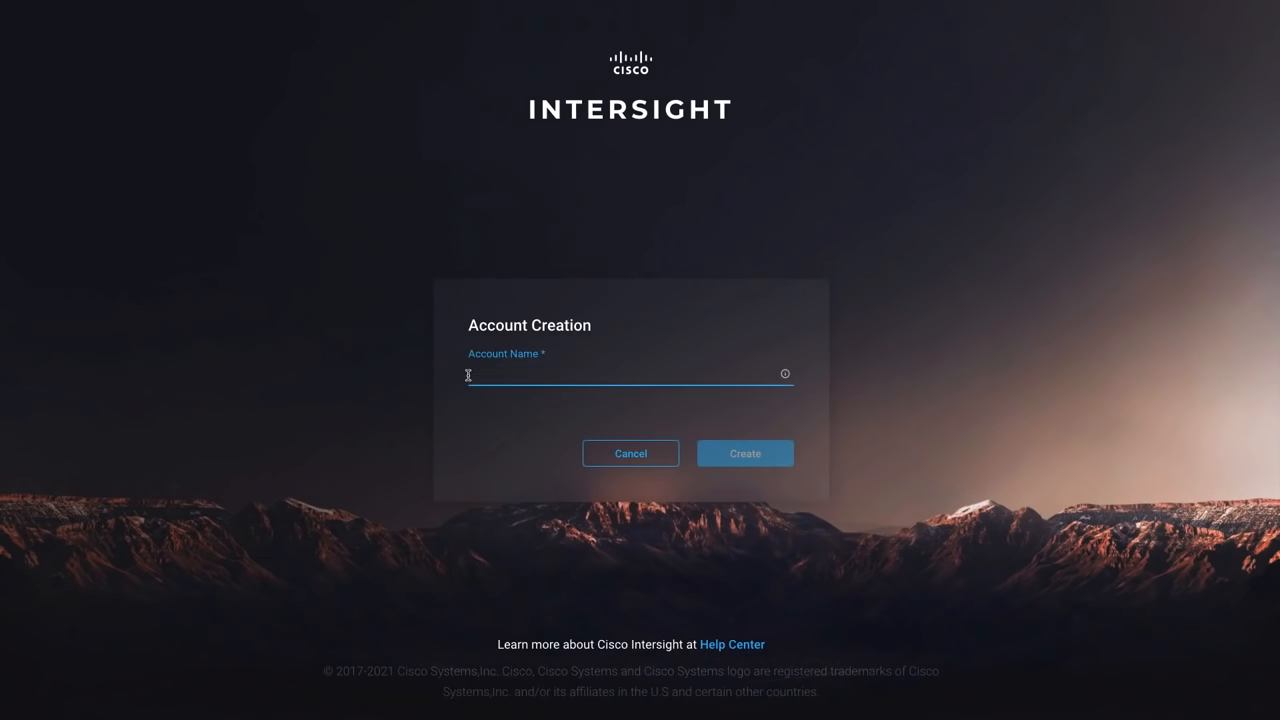
{"action": "type", "text": "customeracc"}
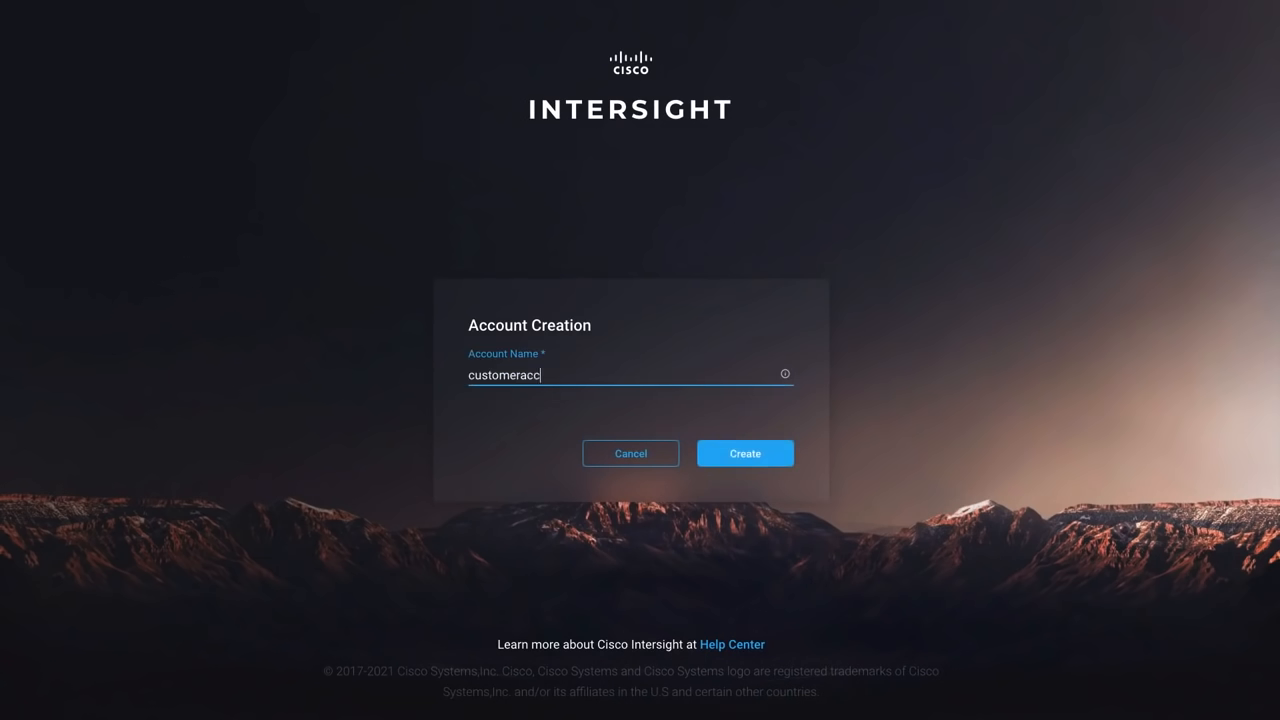
{"action": "type", "text": "ount"}
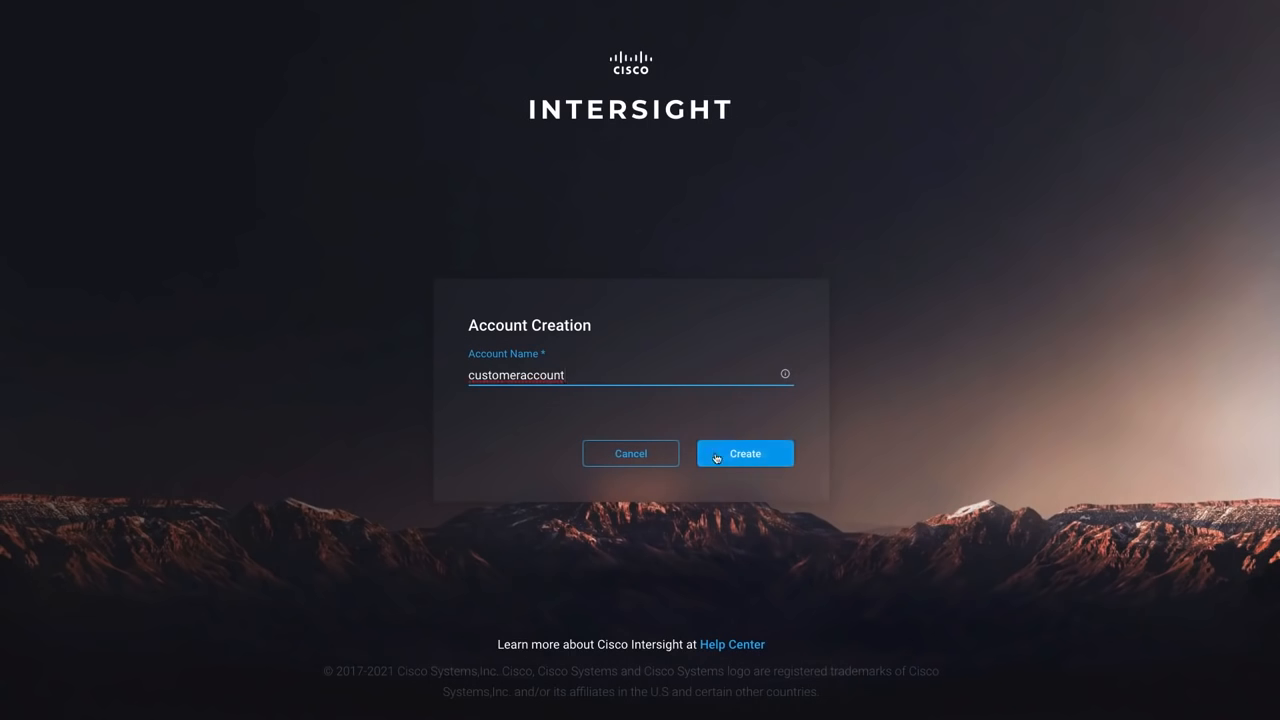
{"action": "left_click", "coordinate": [744, 452]}
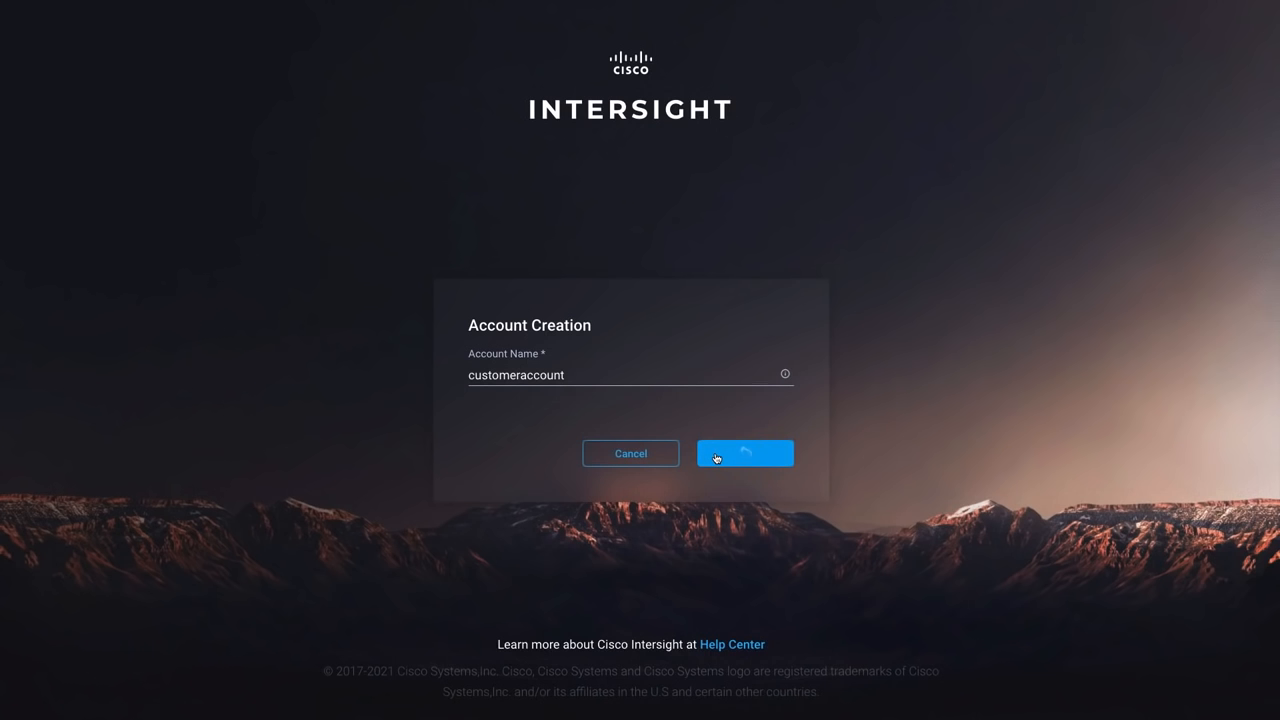
{"action": "left_click", "coordinate": [744, 452]}
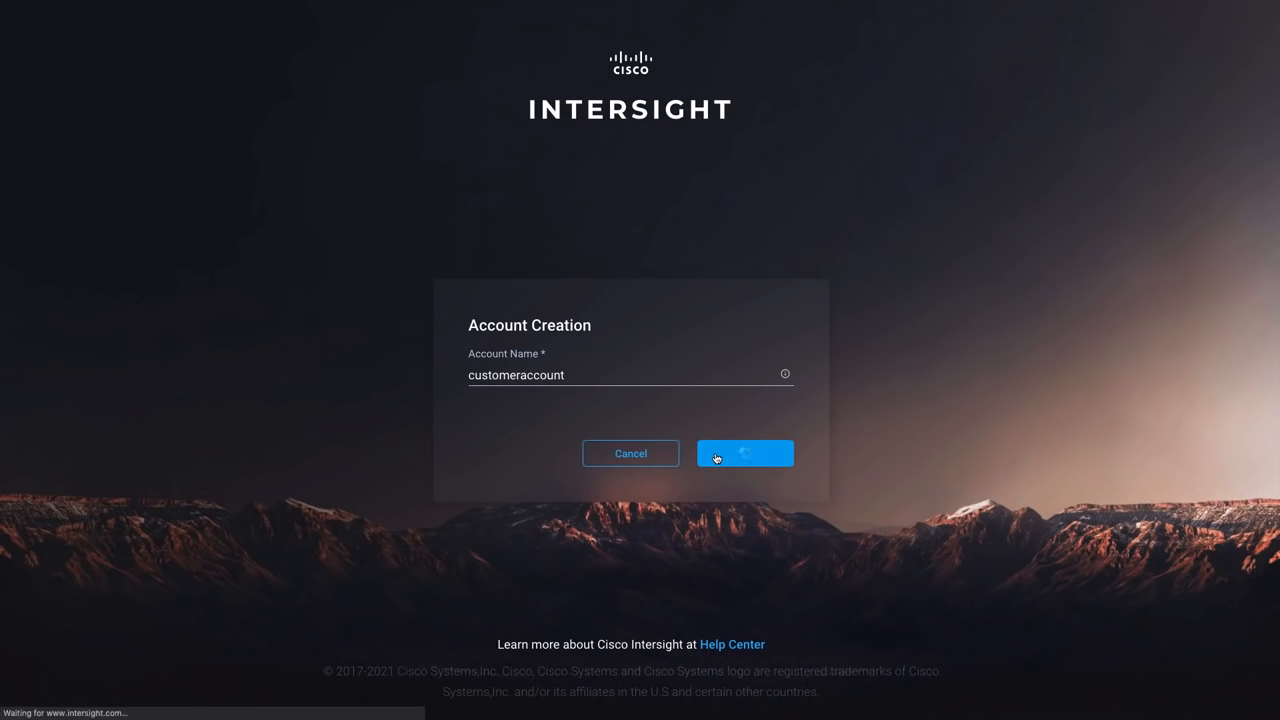
From the Intersight General welcome page, start the free Intersight trial to reach the licensing tiers.
{"action": "left_click", "coordinate": [744, 452]}
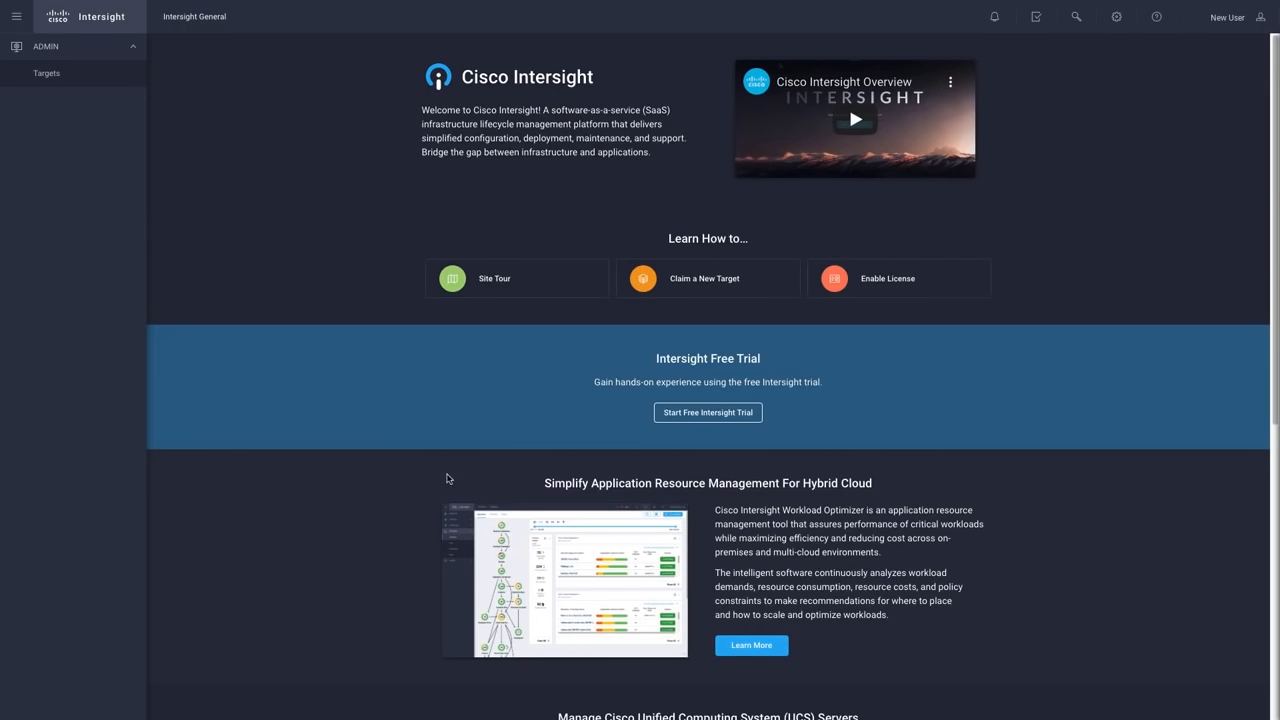
{"action": "mouse_move", "coordinate": [470, 474]}
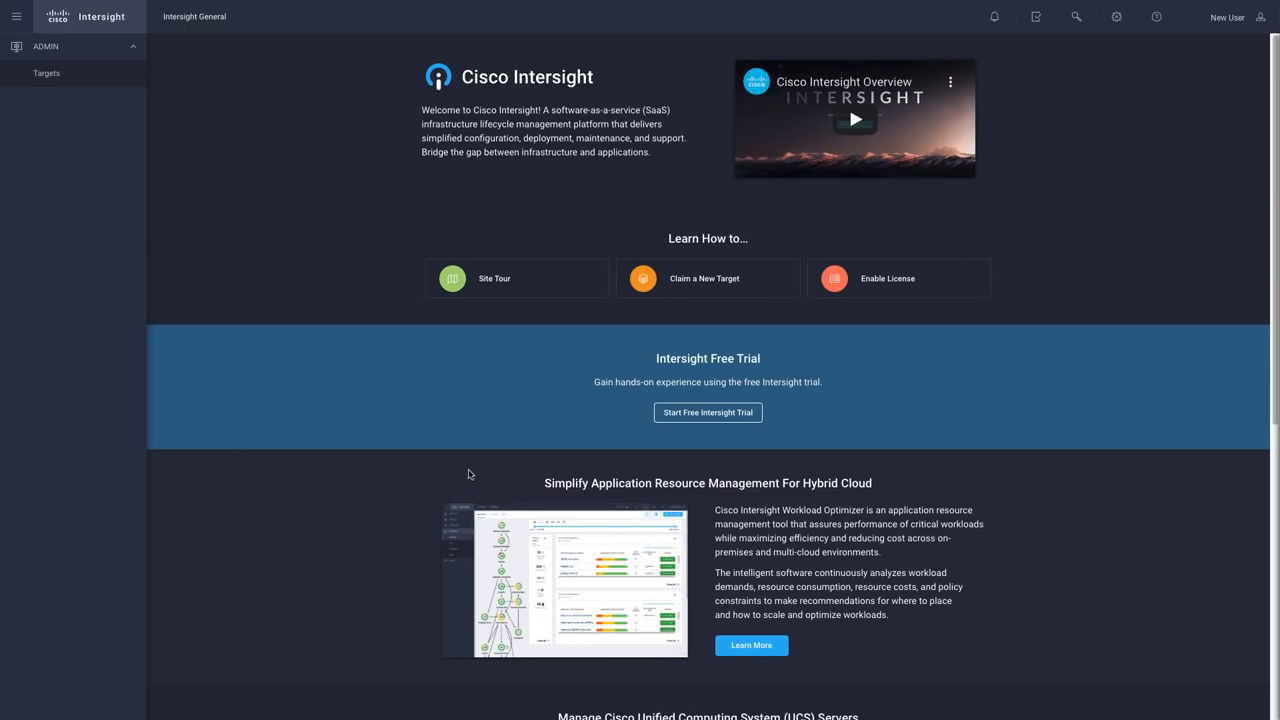
{"action": "mouse_move", "coordinate": [714, 420]}
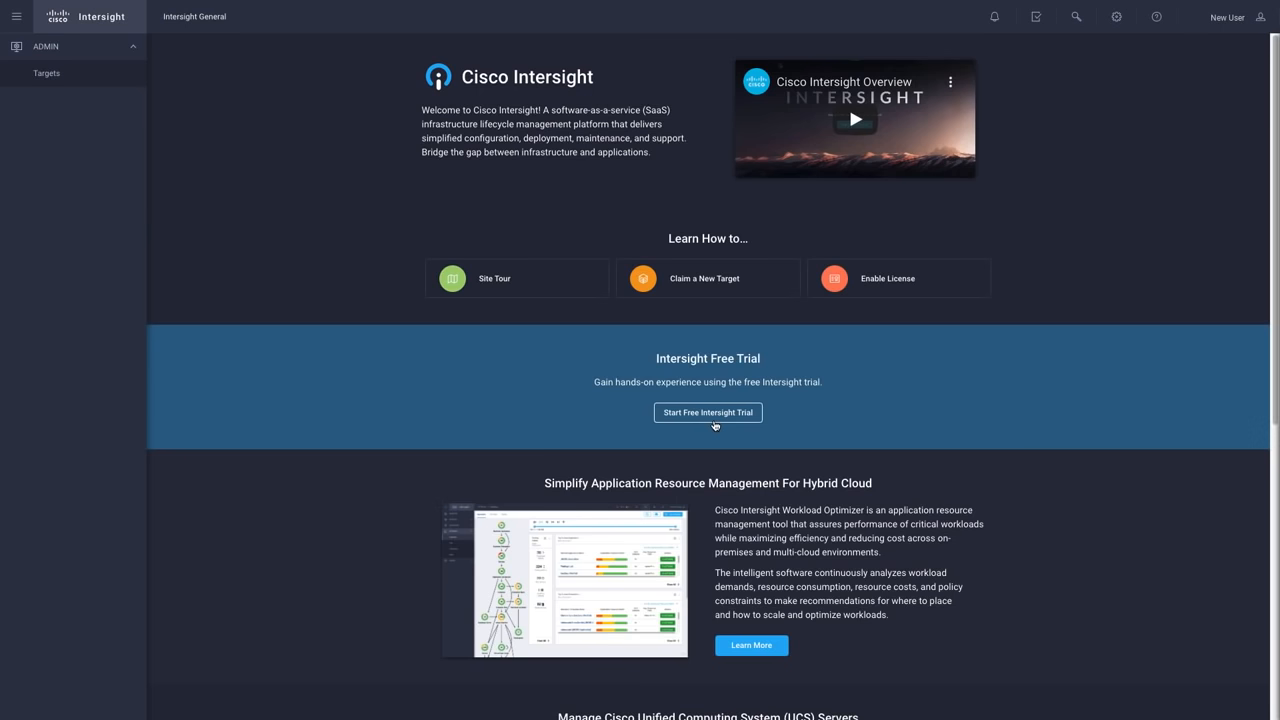
{"action": "left_click", "coordinate": [708, 412]}
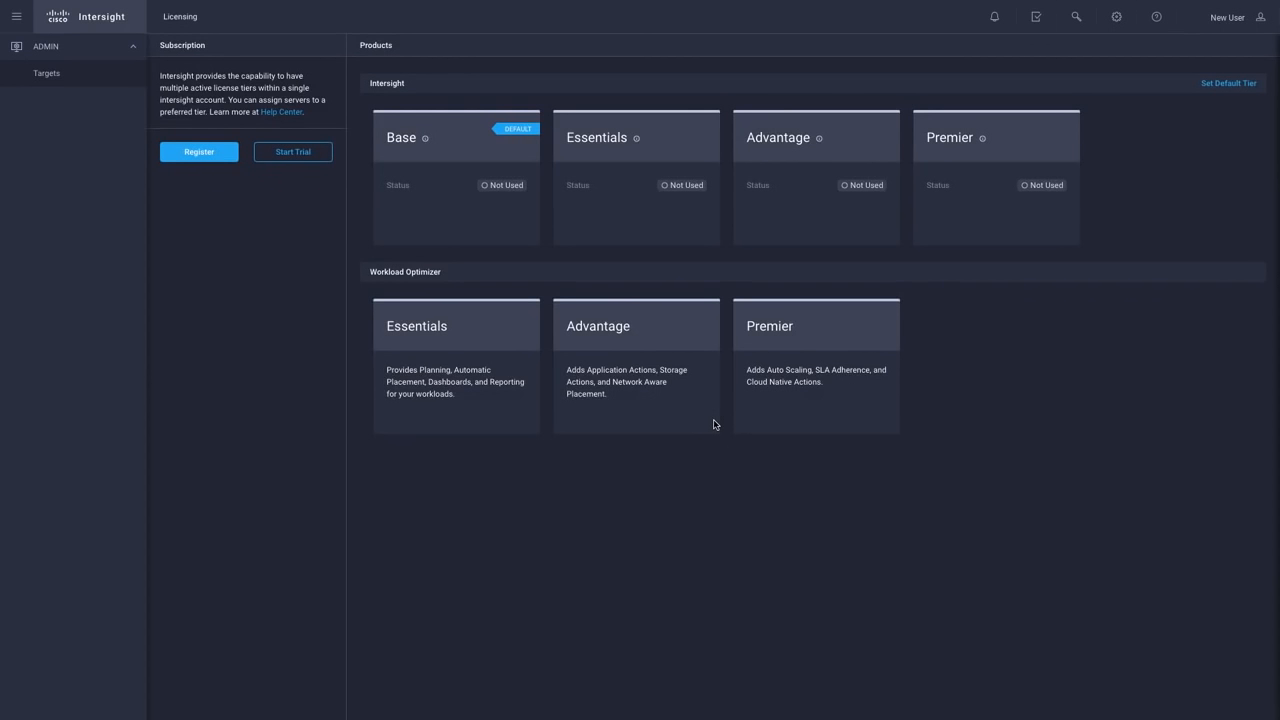
{"action": "mouse_move", "coordinate": [292, 152]}
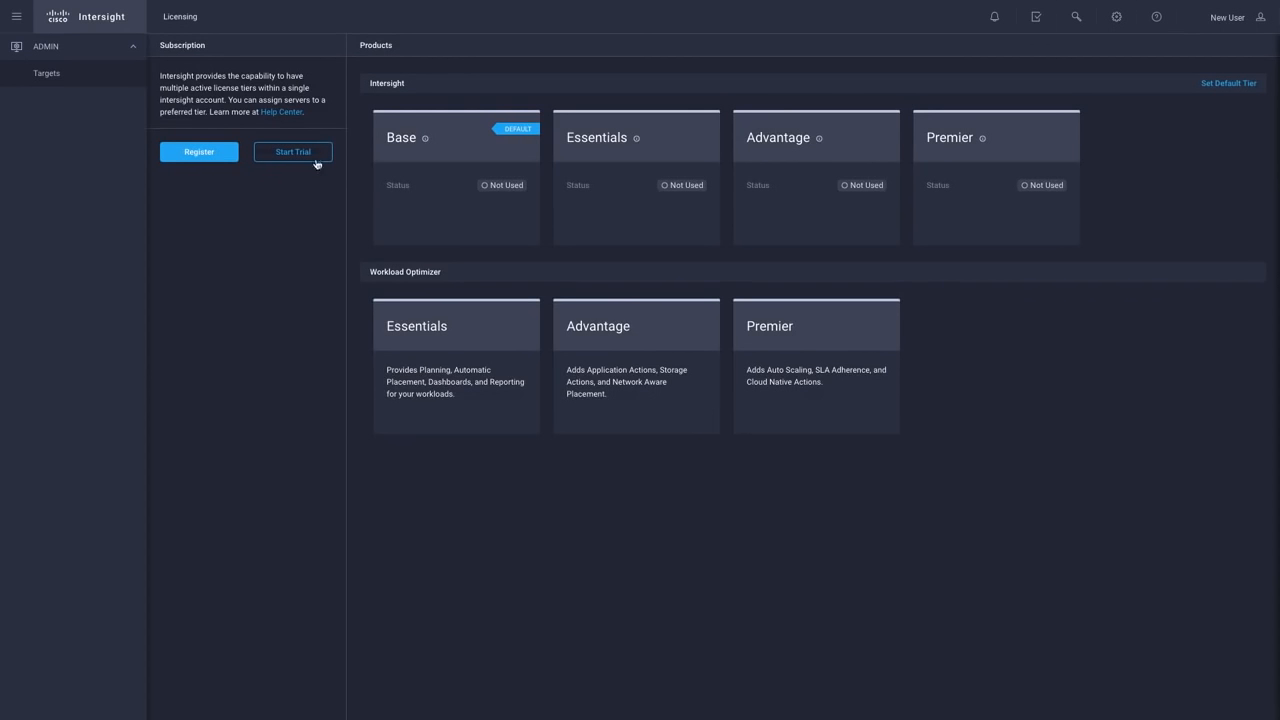
Start a 90-day trial for the Intersight product and dismiss the confirmation.
{"action": "left_click", "coordinate": [292, 152]}
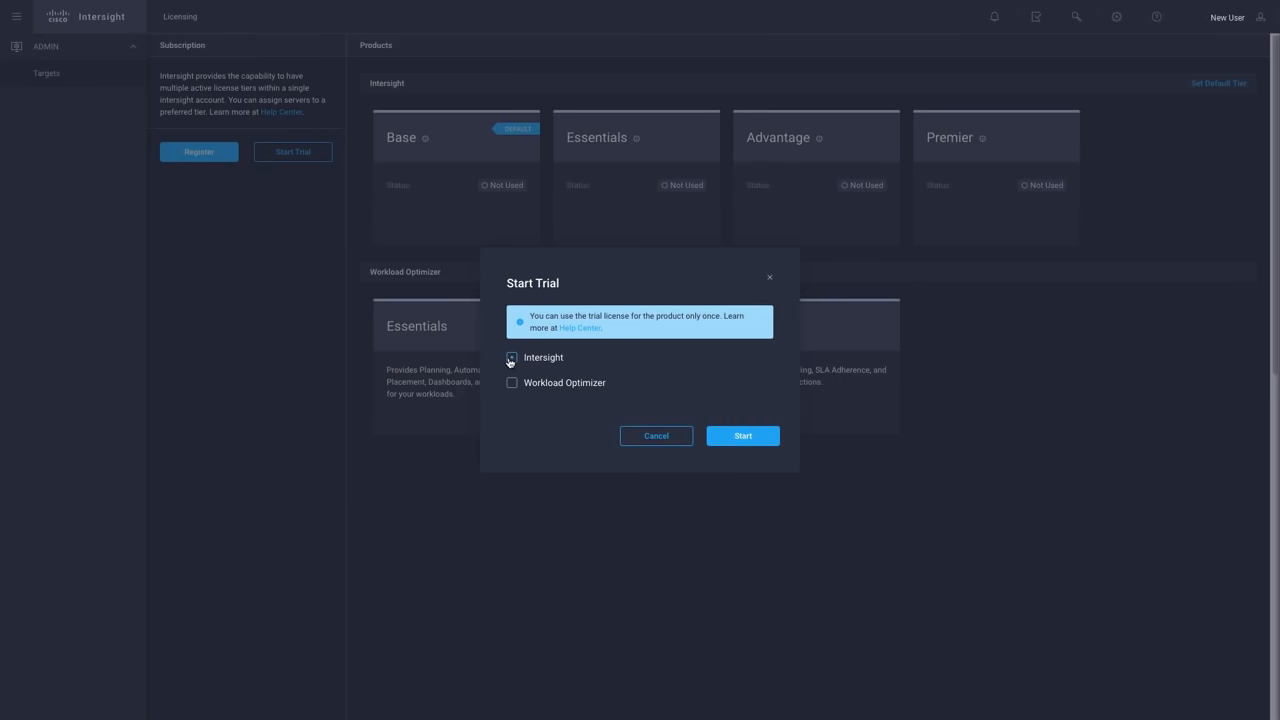
{"action": "left_click", "coordinate": [512, 356]}
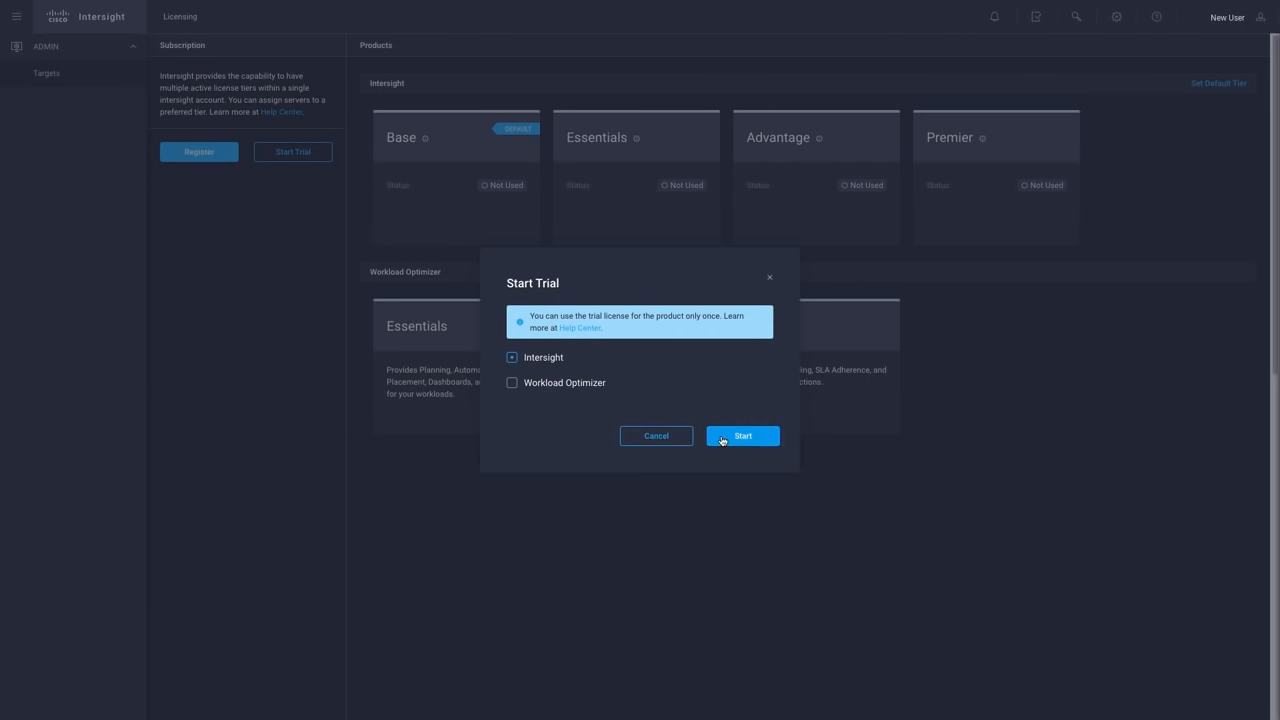
{"action": "left_click", "coordinate": [742, 436]}
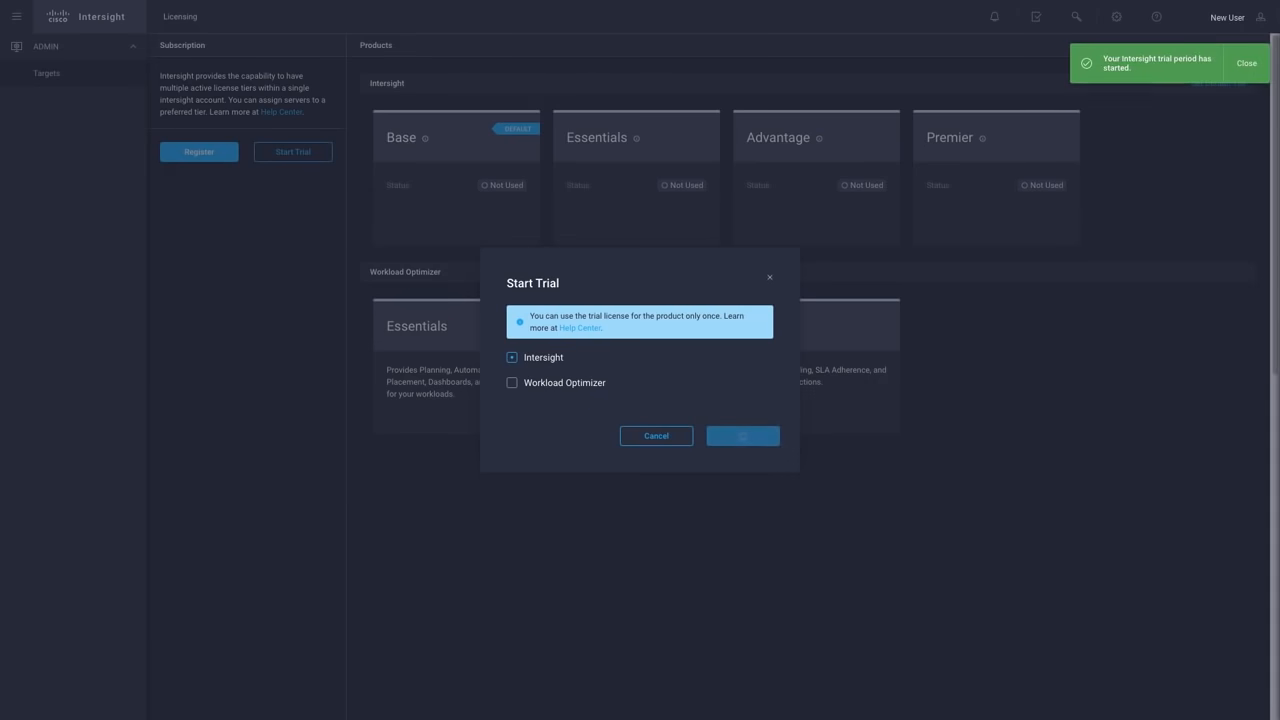
{"action": "left_click", "coordinate": [742, 436]}
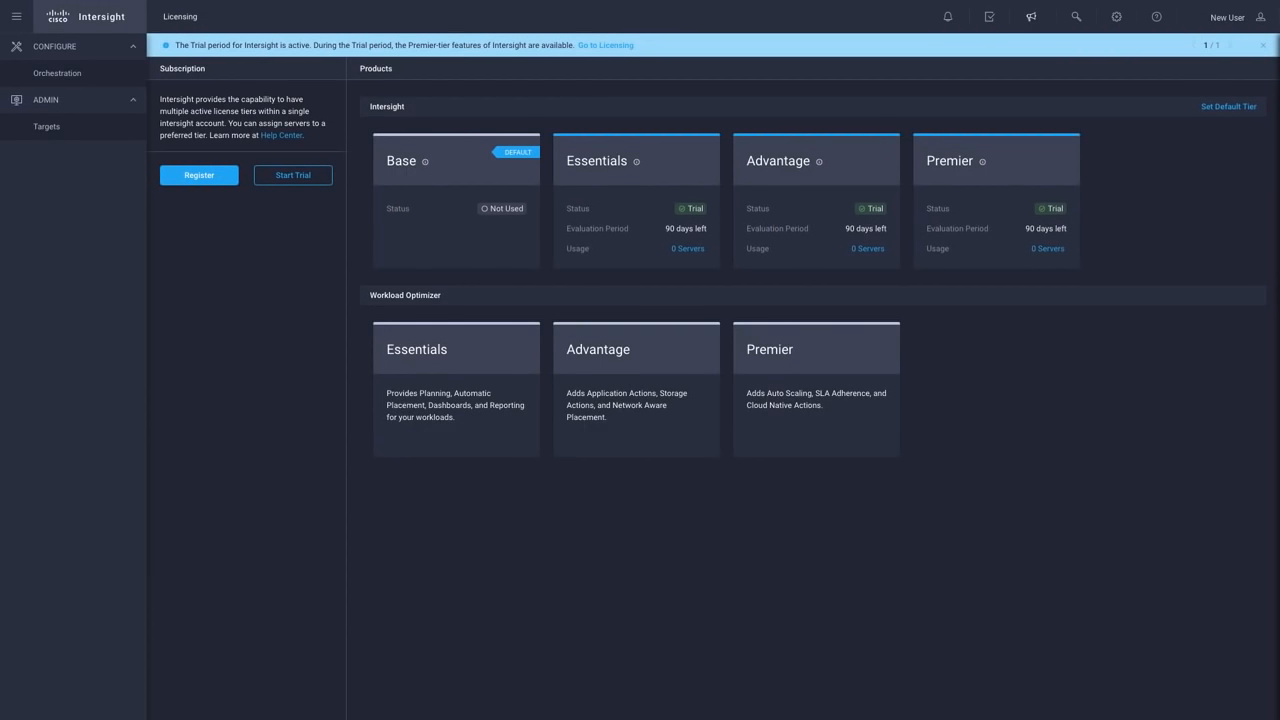
{"action": "mouse_move", "coordinate": [728, 396]}
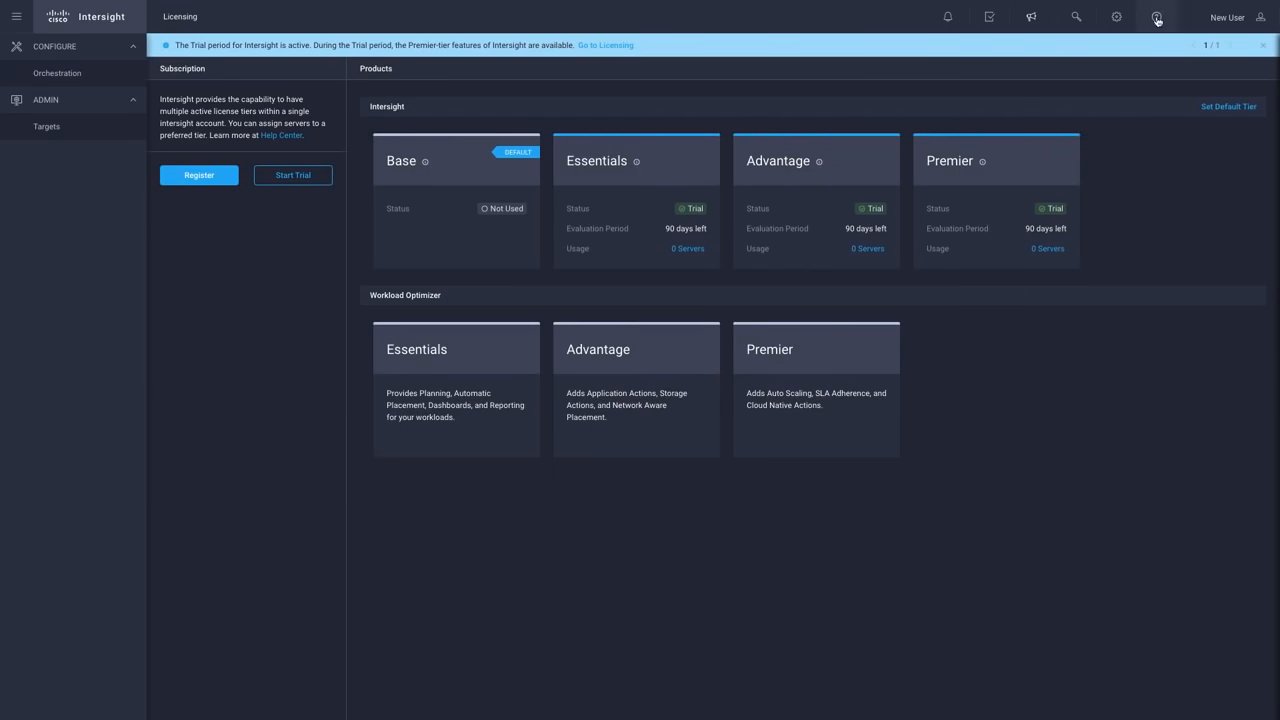
Use Help > Welcome to return to the Intersight General welcome page.
{"action": "left_click", "coordinate": [1156, 16]}
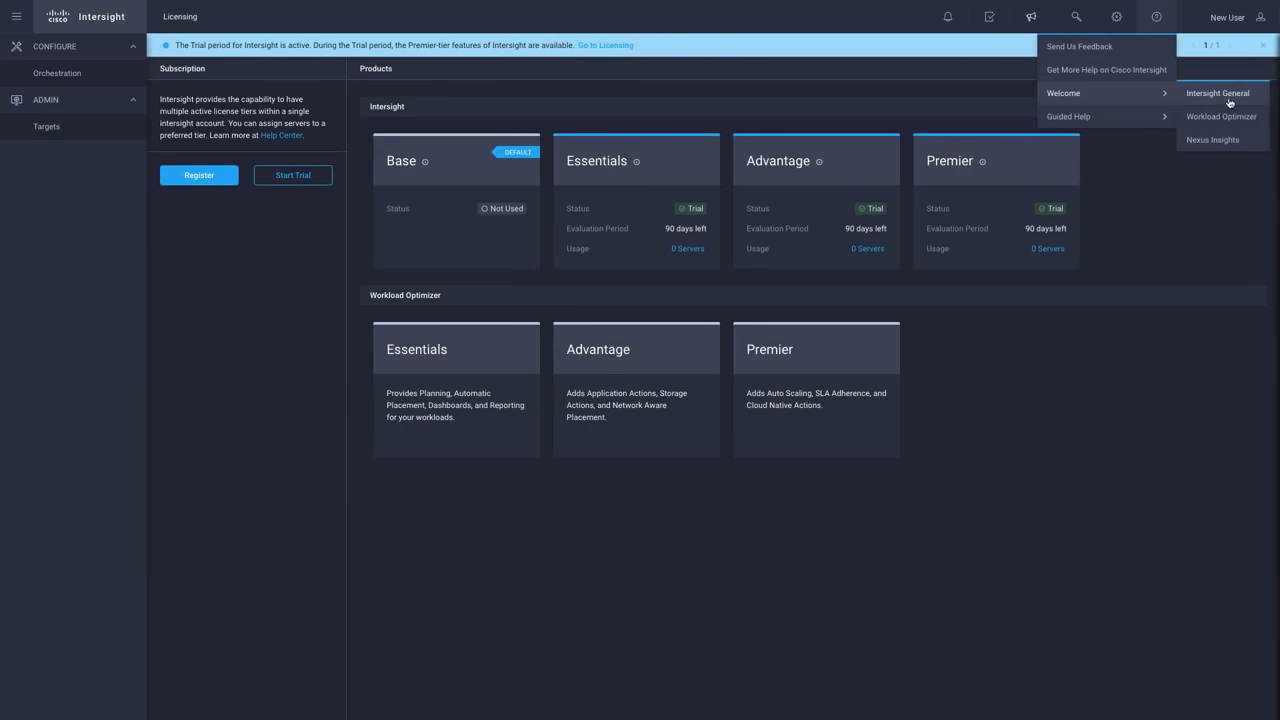
{"action": "left_click", "coordinate": [1218, 94]}
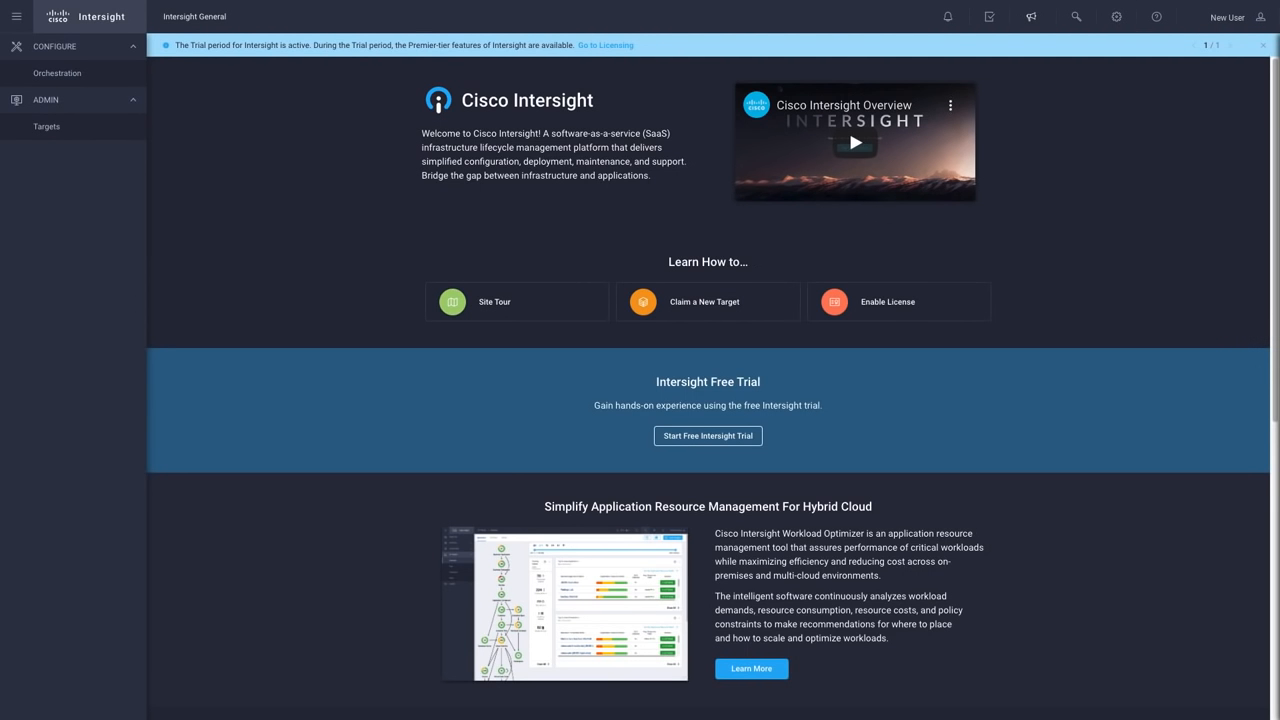
{"action": "mouse_move", "coordinate": [766, 318]}
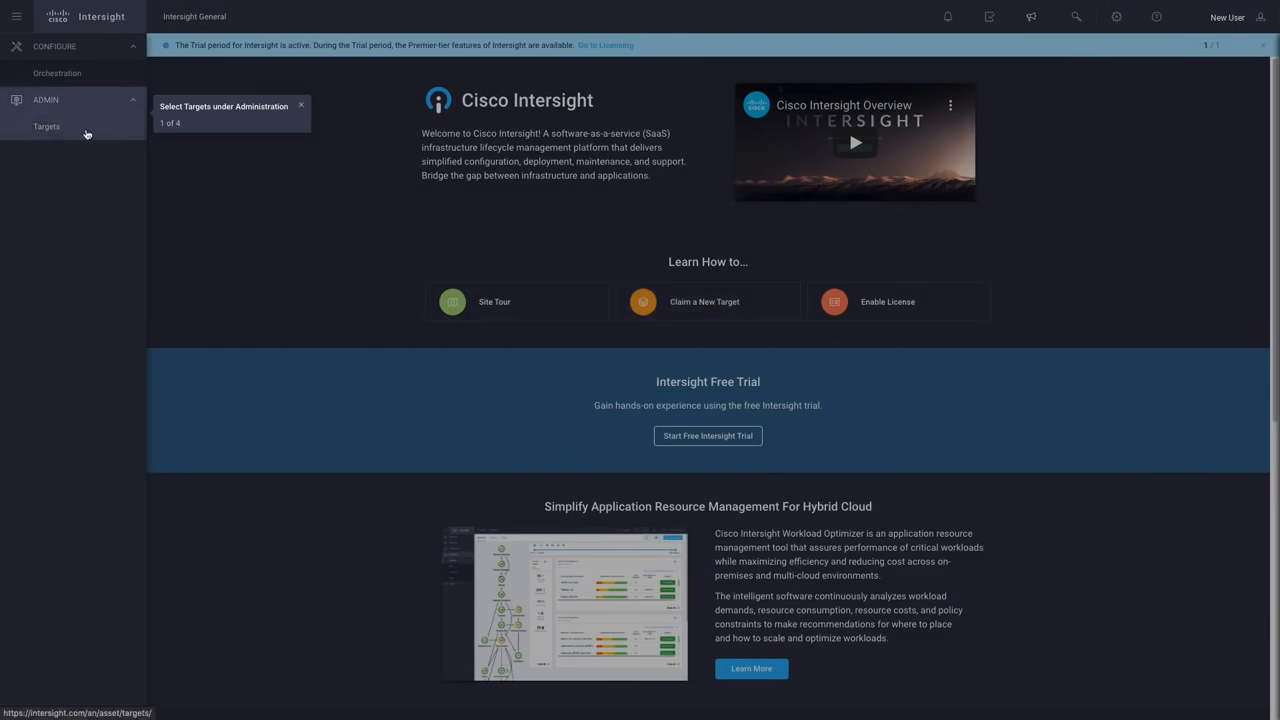
{"action": "mouse_move", "coordinate": [46, 126]}
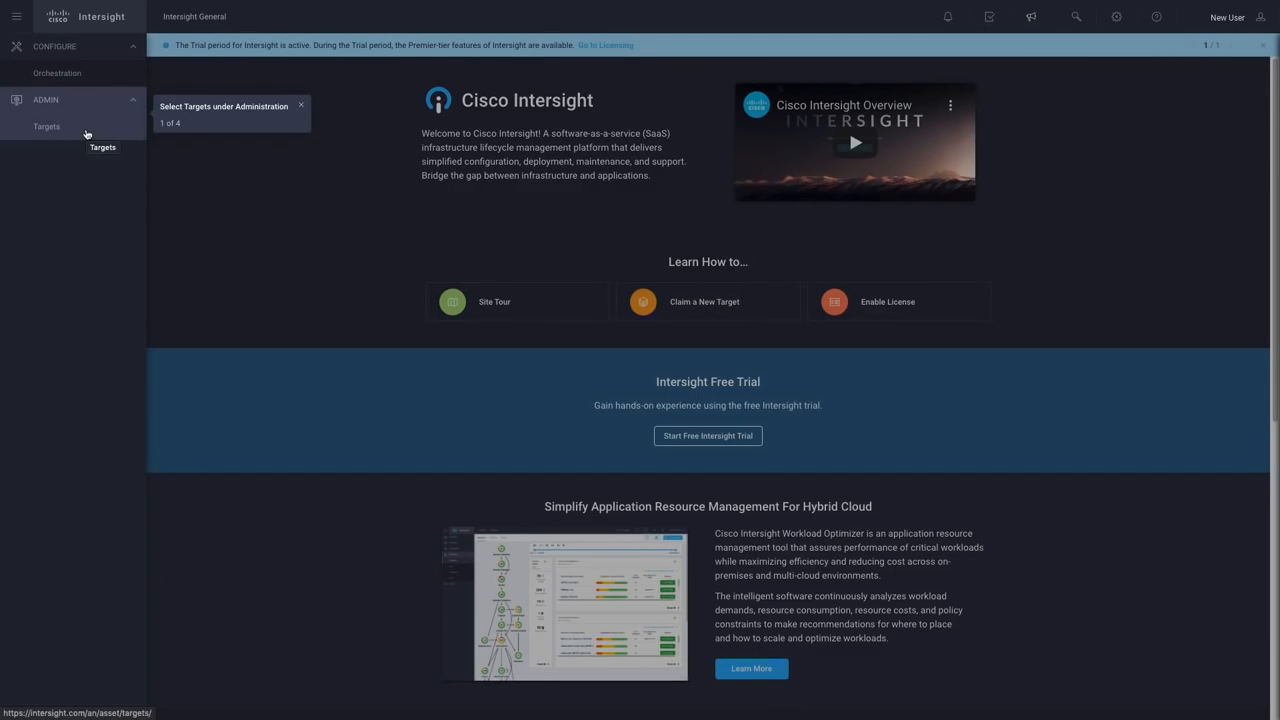
Go to ADMIN > Targets and begin claiming a new target.
{"action": "left_click", "coordinate": [46, 126]}
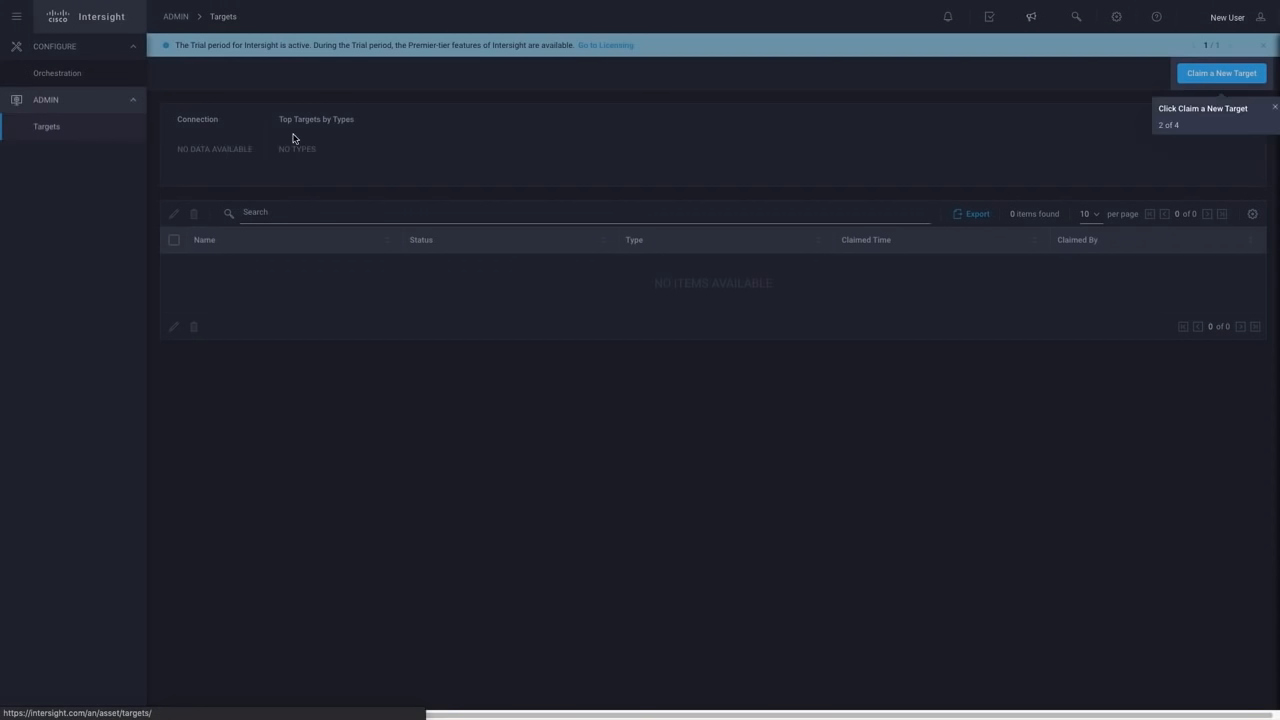
{"action": "mouse_move", "coordinate": [1192, 84]}
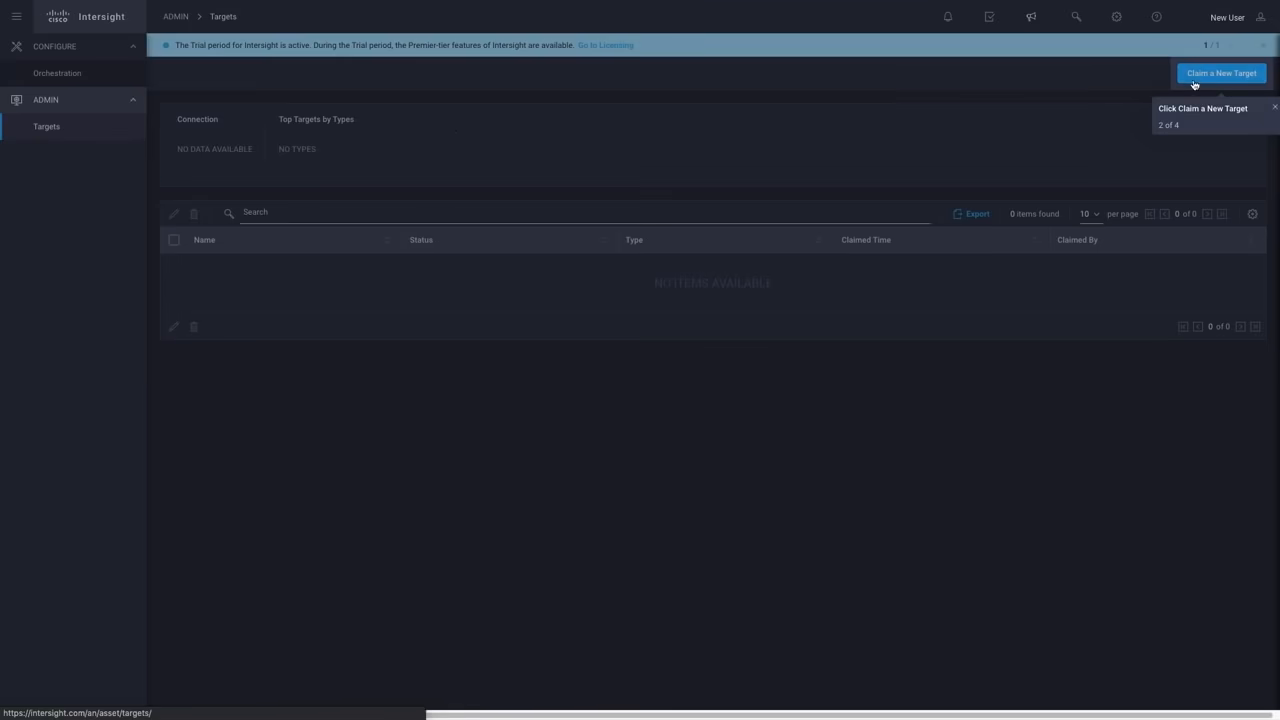
{"action": "left_click", "coordinate": [1220, 72]}
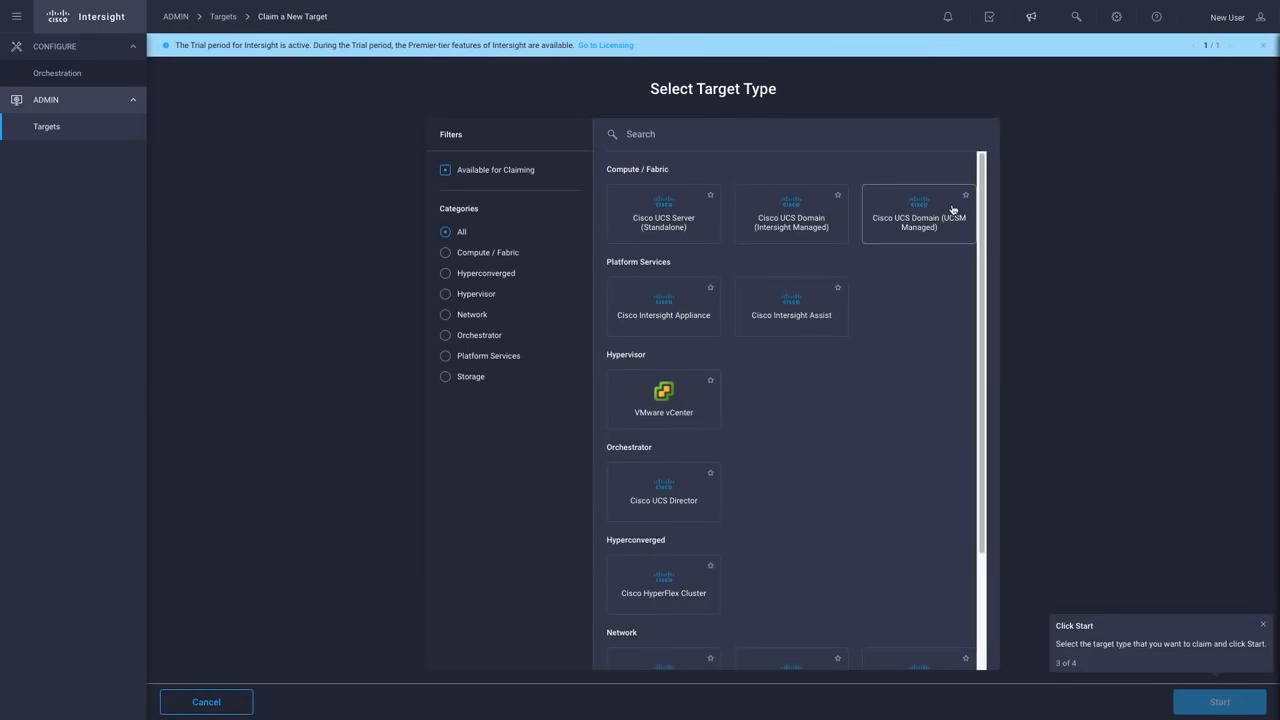
Select Cisco UCS Domain (UCSM Managed) as the target type and start its claim.
{"action": "left_click", "coordinate": [916, 212]}
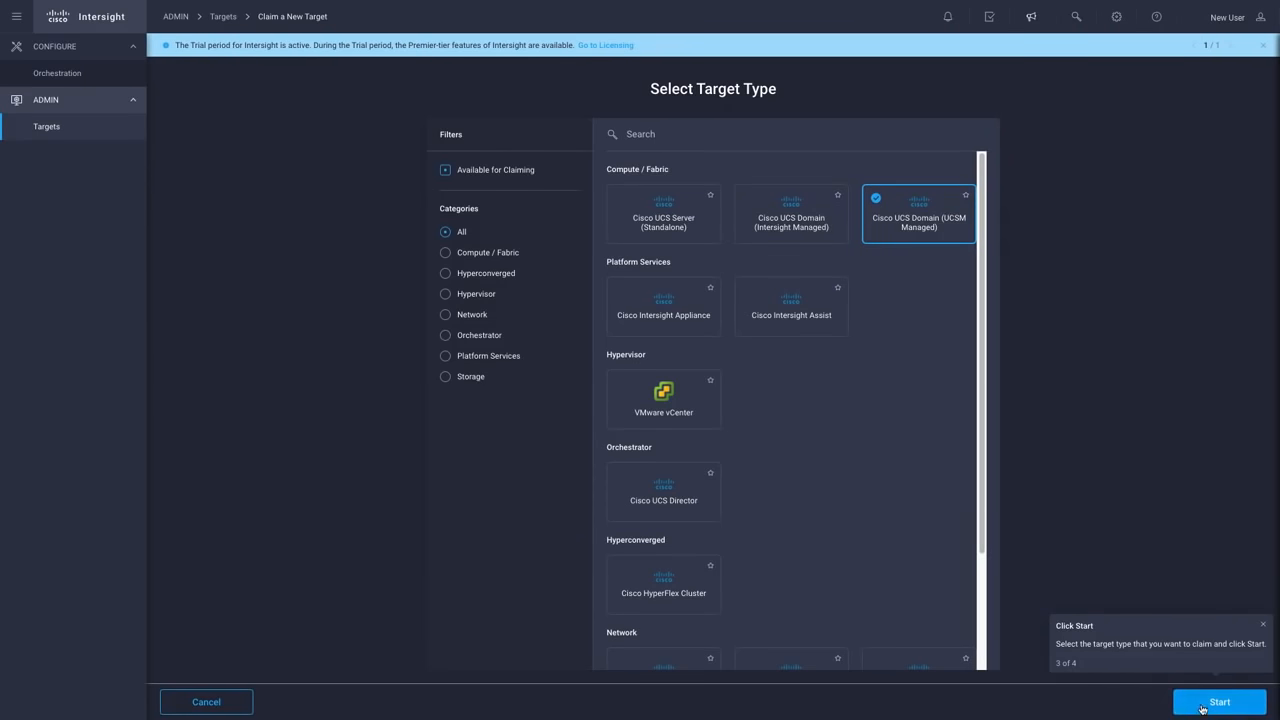
{"action": "left_click", "coordinate": [1220, 700]}
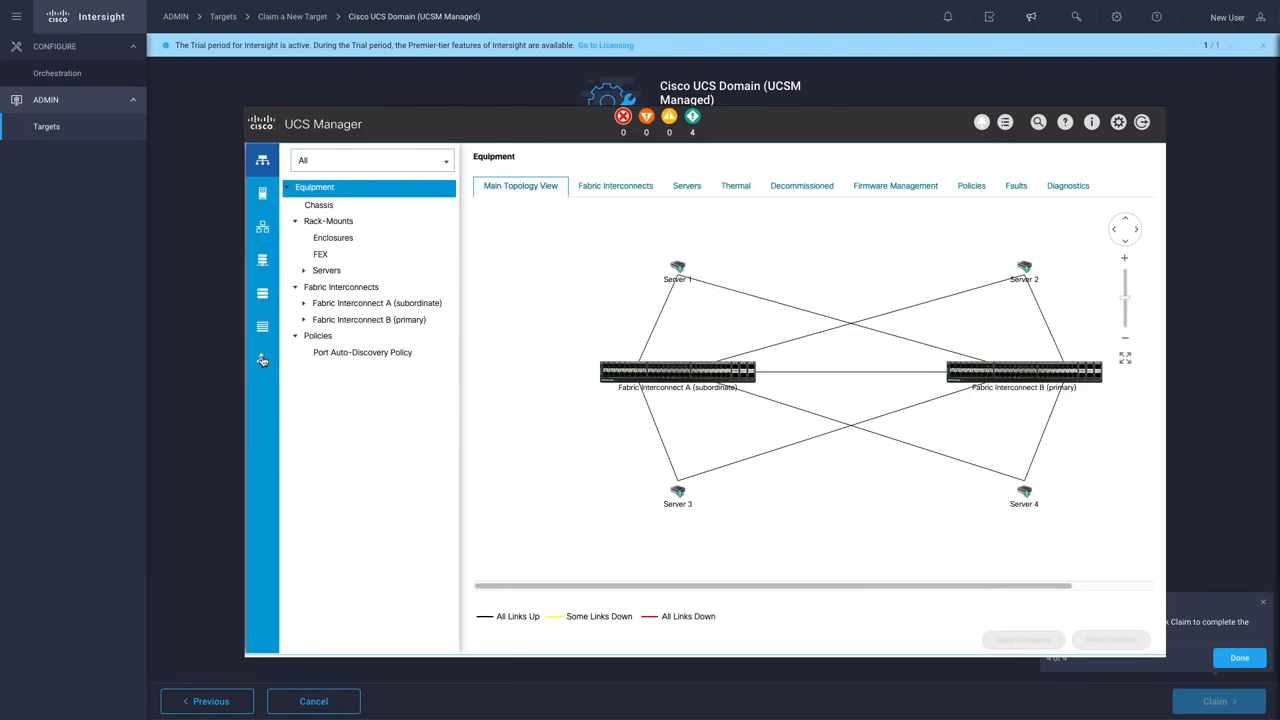
In UCS Manager's Admin tree, show the Device Connector page with Device ID and Claim Code.
{"action": "left_click", "coordinate": [262, 360]}
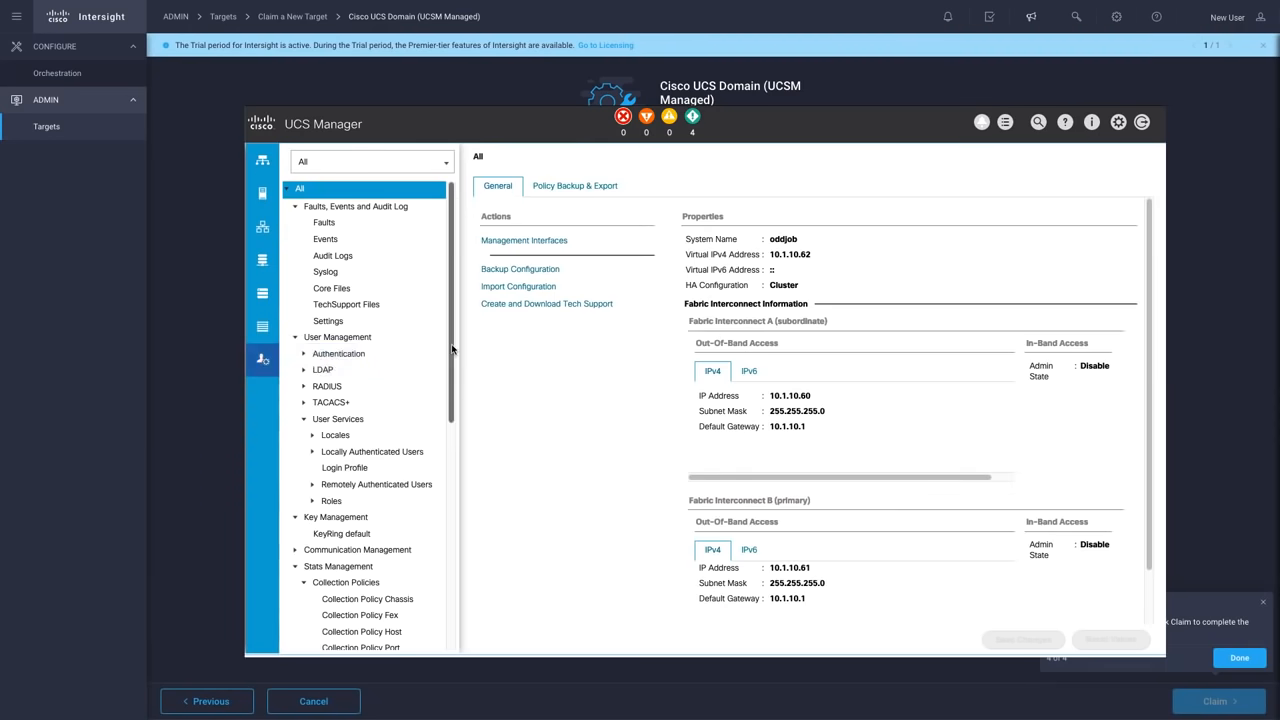
{"action": "scroll", "scroll_direction": "down", "scroll_amount": 3}
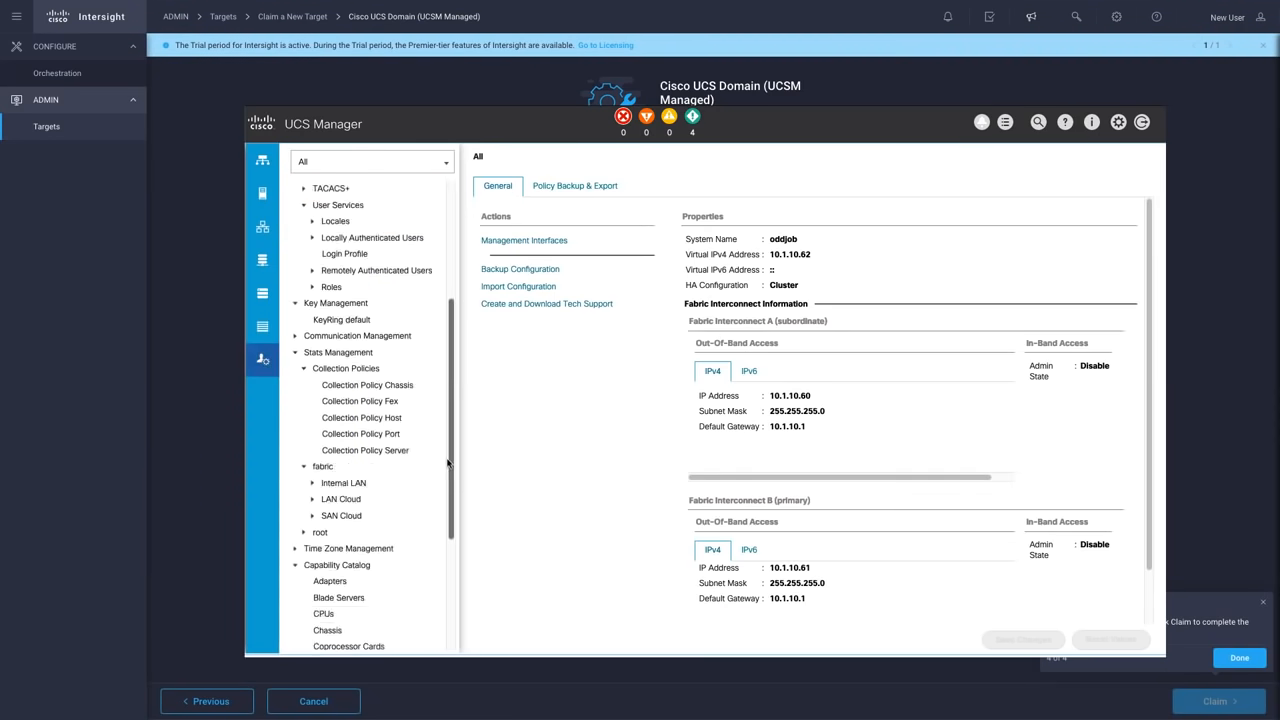
{"action": "scroll", "scroll_direction": "down", "scroll_amount": 3}
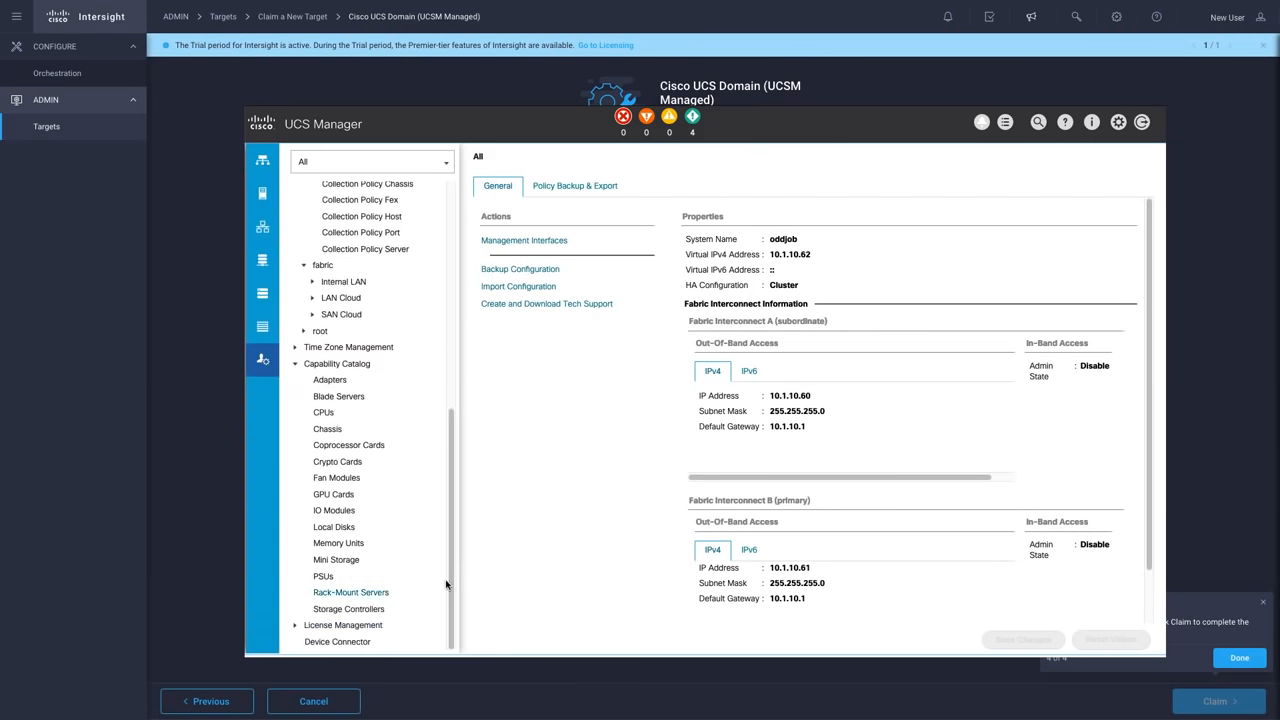
{"action": "left_click", "coordinate": [336, 640]}
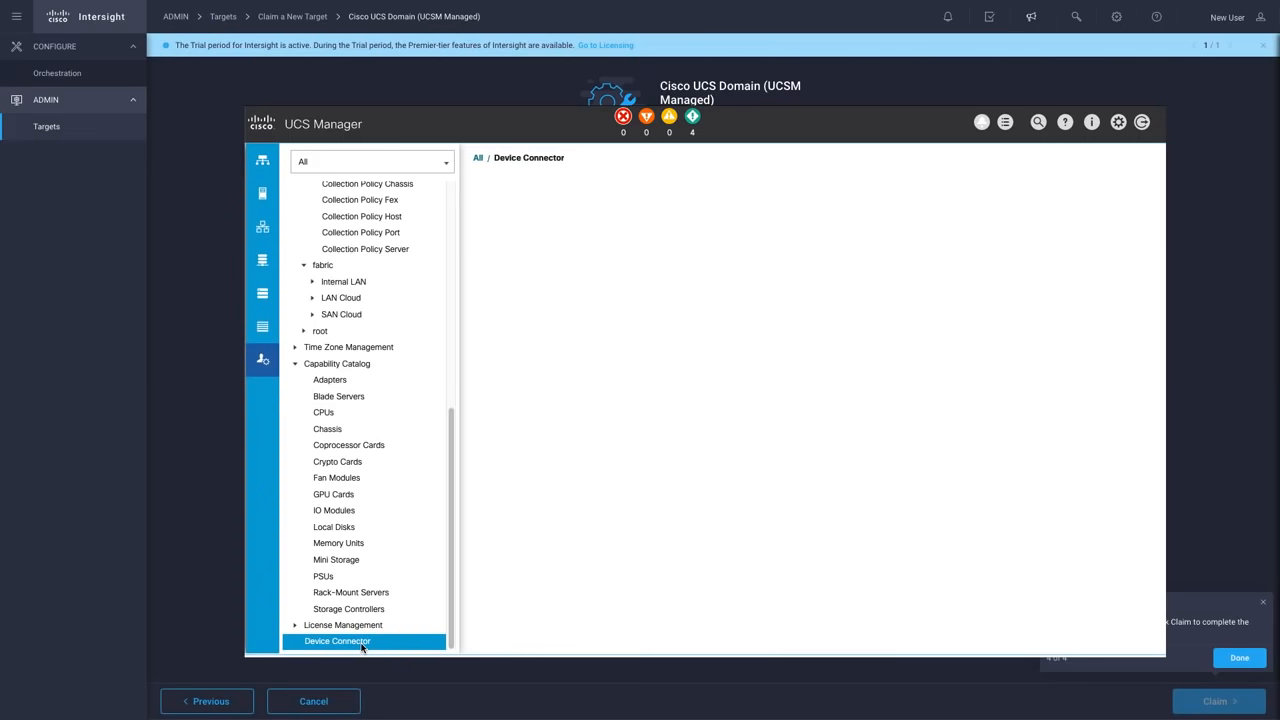
{"action": "left_click", "coordinate": [336, 640]}
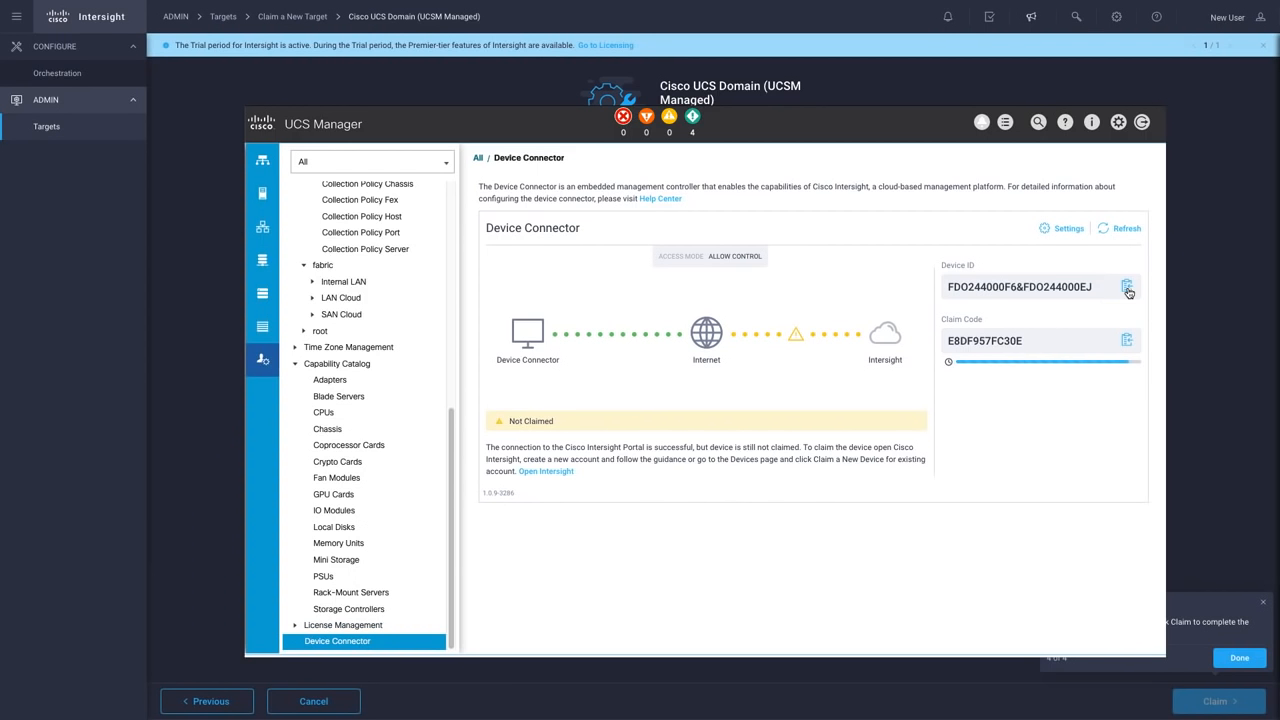
{"action": "mouse_move", "coordinate": [1128, 288]}
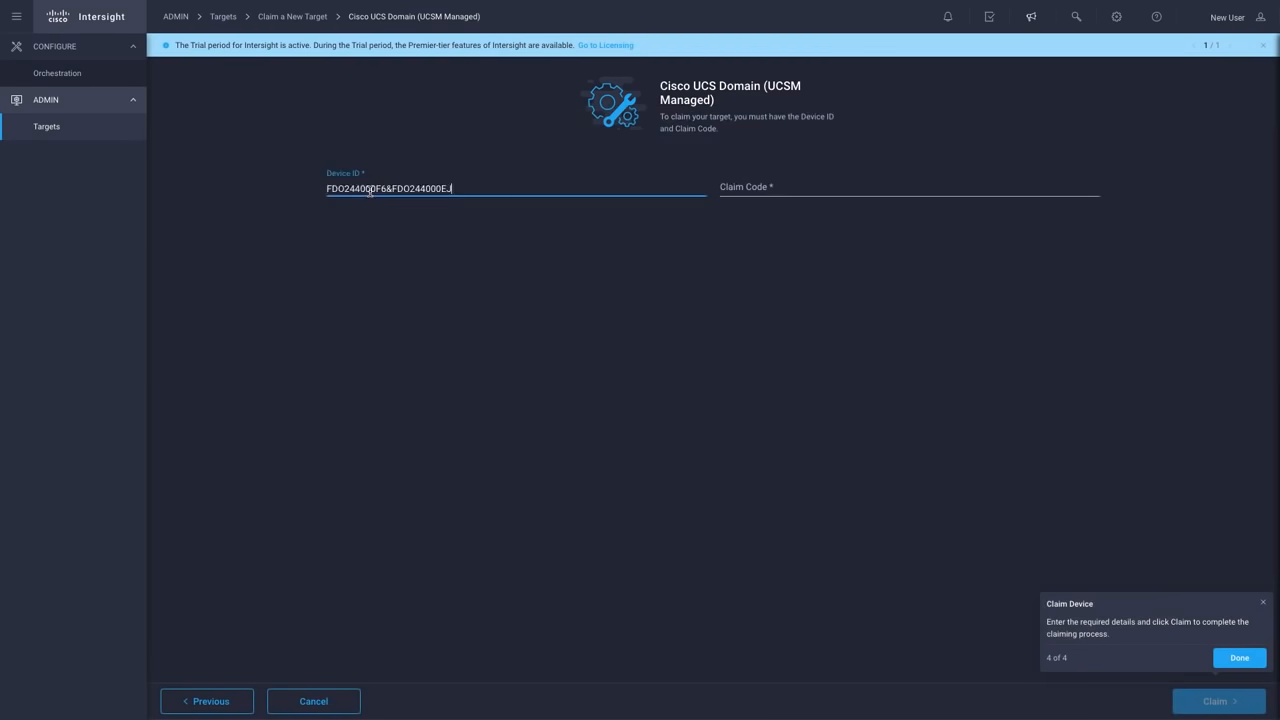
{"action": "type", "text": "J"}
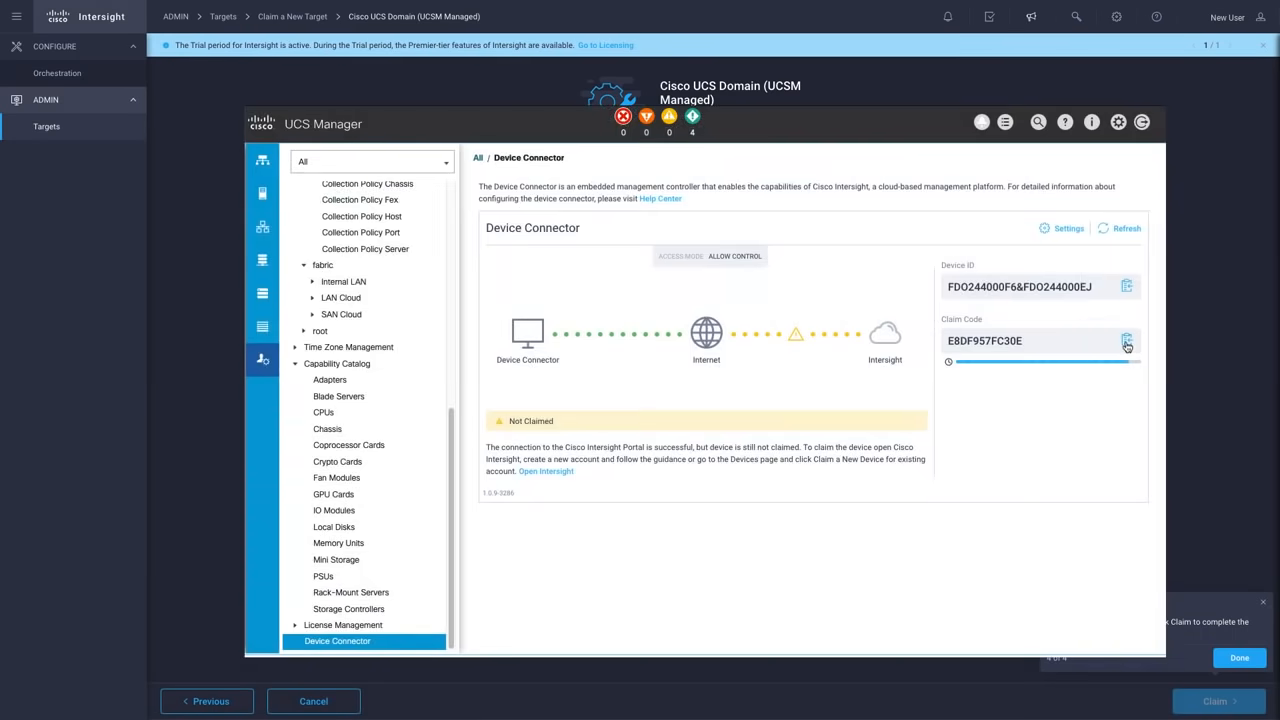
{"action": "mouse_move", "coordinate": [1126, 340]}
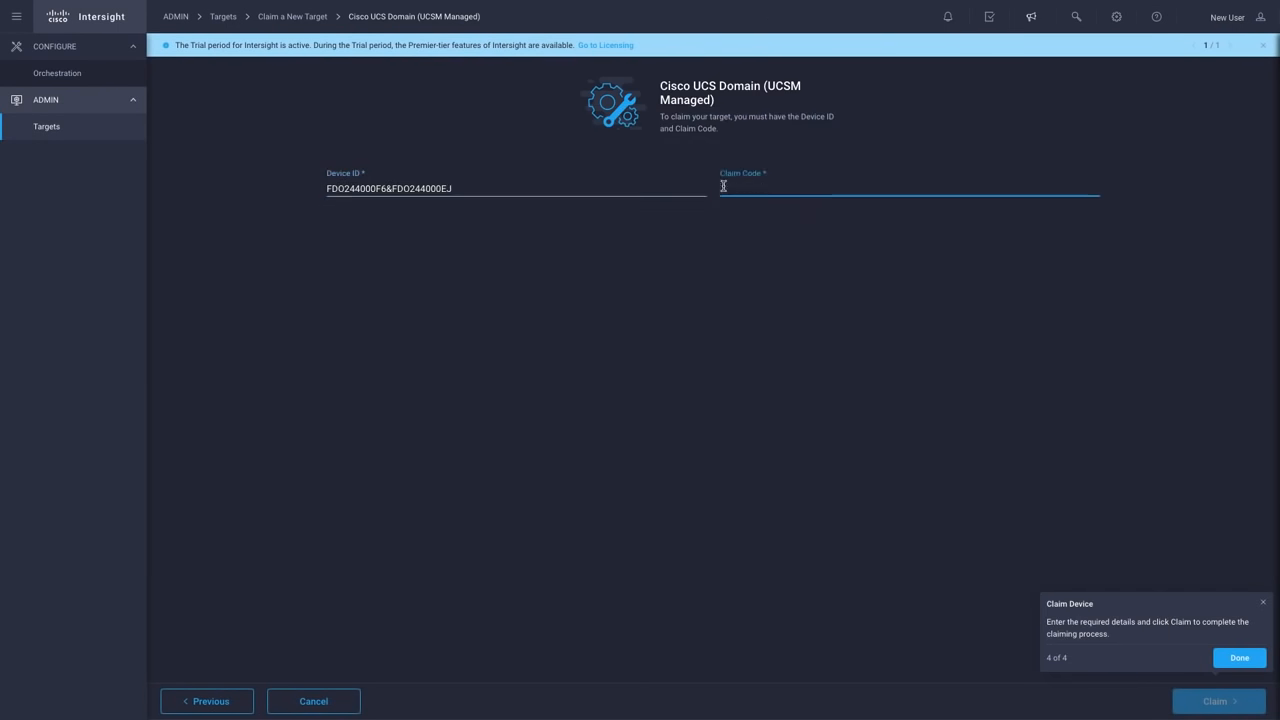
{"action": "type", "text": "E8DF957FC30E"}
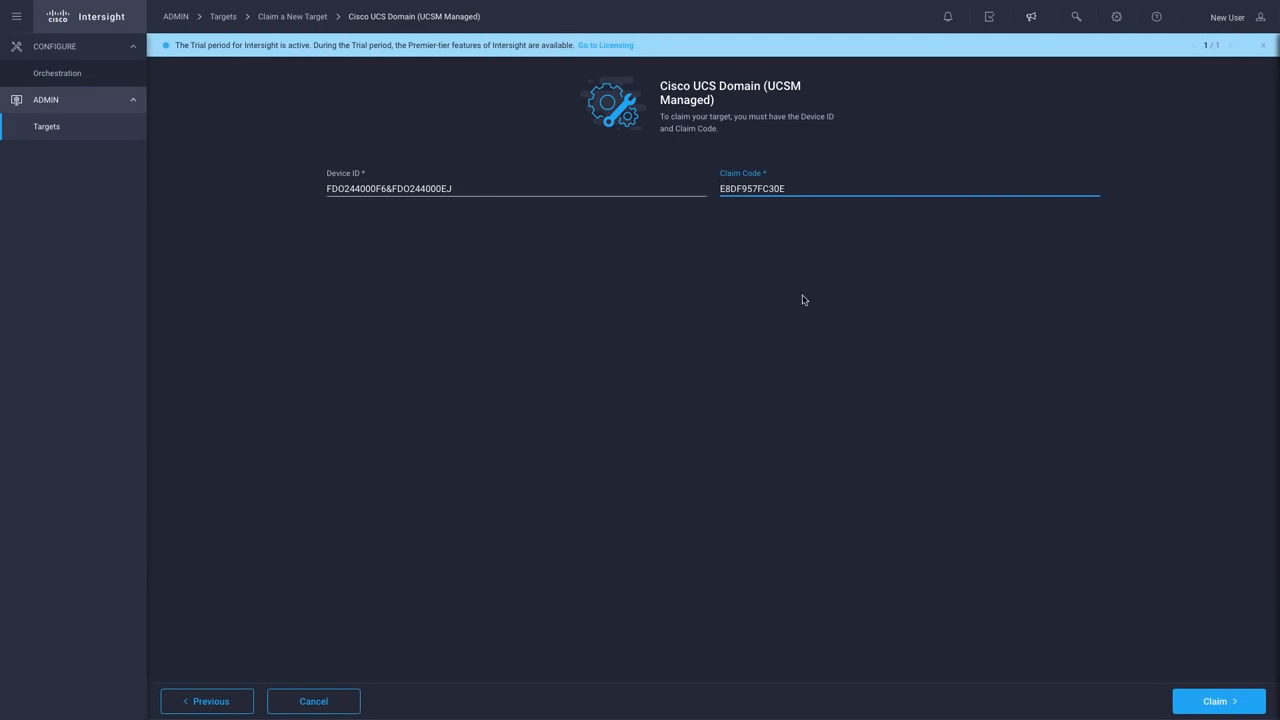
{"action": "mouse_move", "coordinate": [1218, 700]}
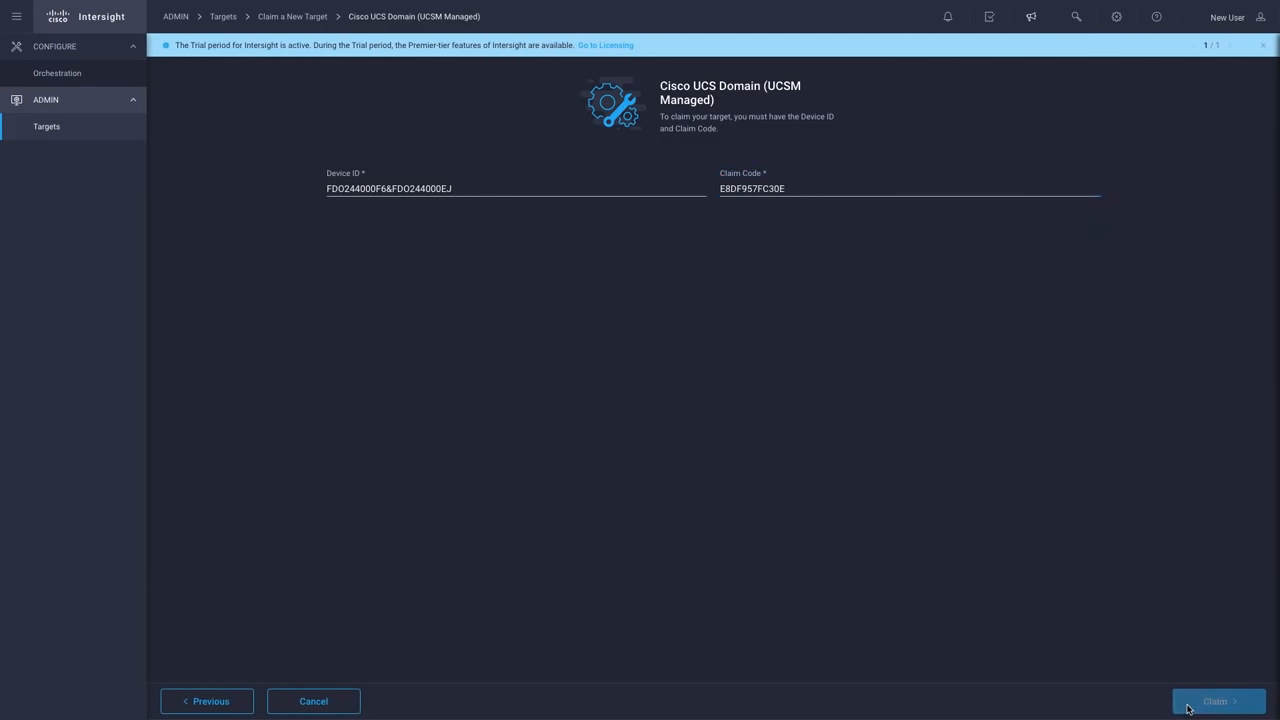
Claim the UCS domain and confirm Targets lists it as a Connected UCSM Managed Domain.
{"action": "left_click", "coordinate": [1216, 700]}
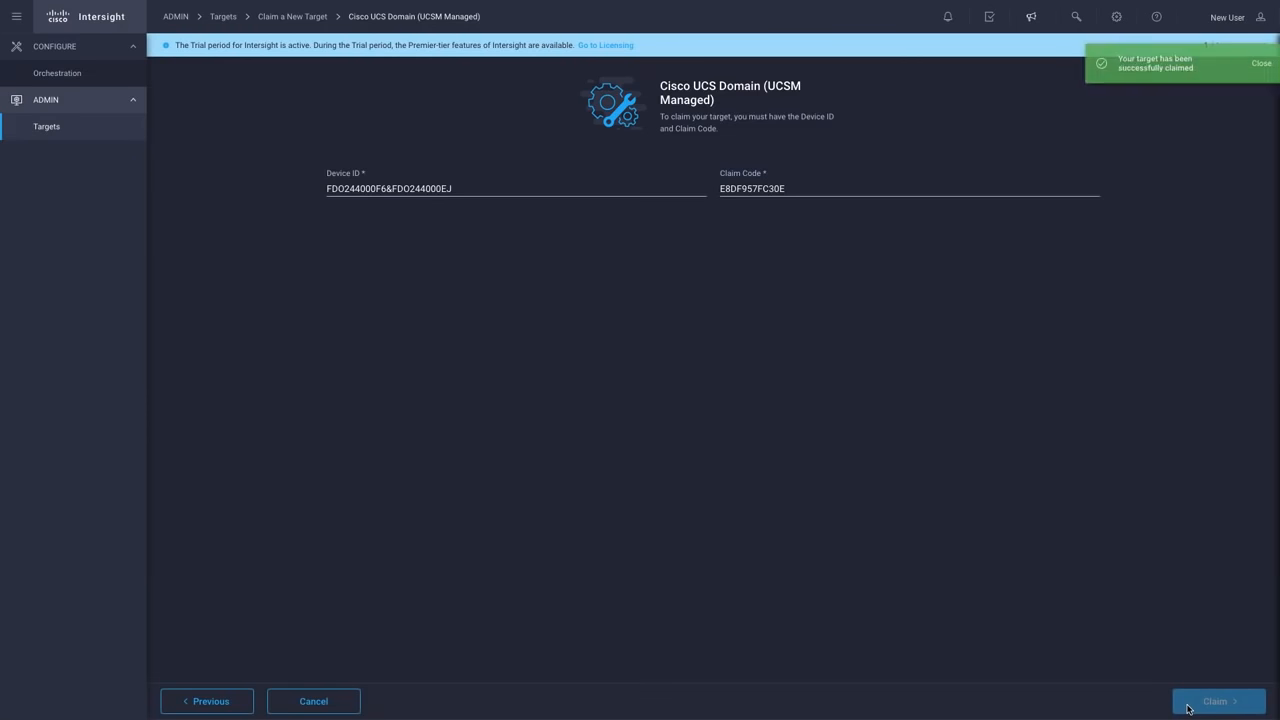
{"action": "left_click", "coordinate": [1218, 700]}
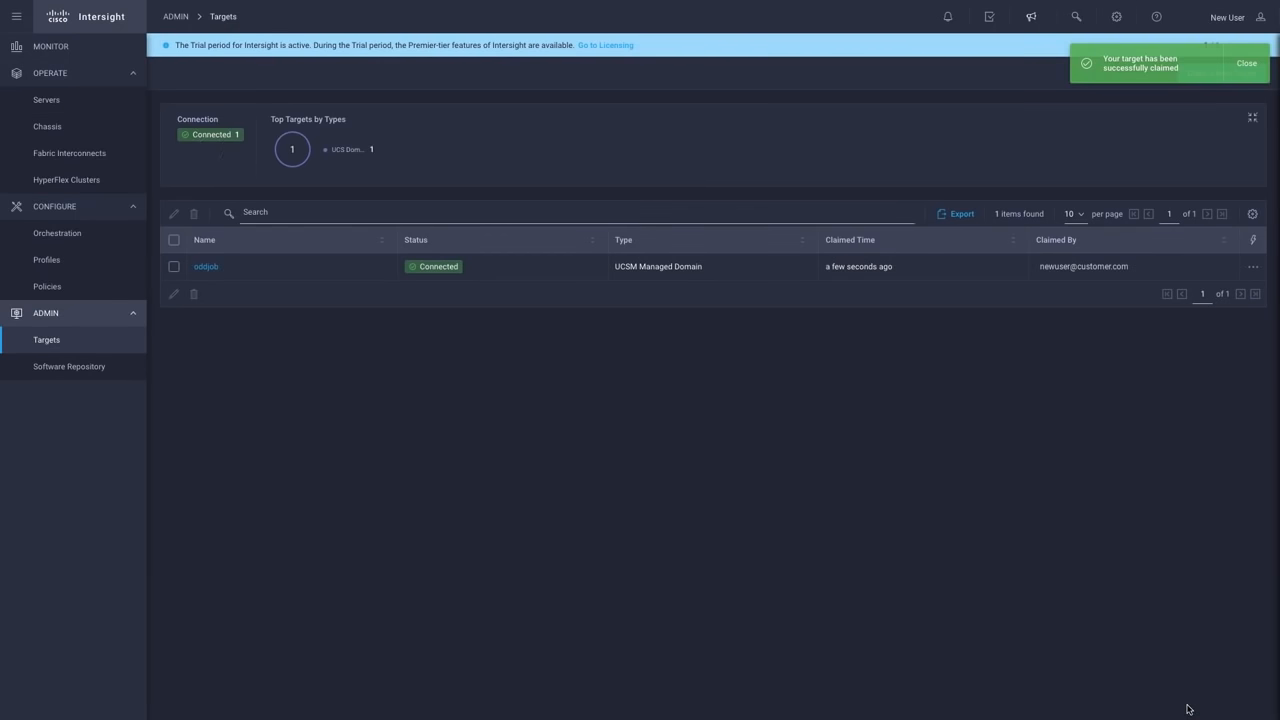
{"action": "left_click", "coordinate": [1246, 62]}
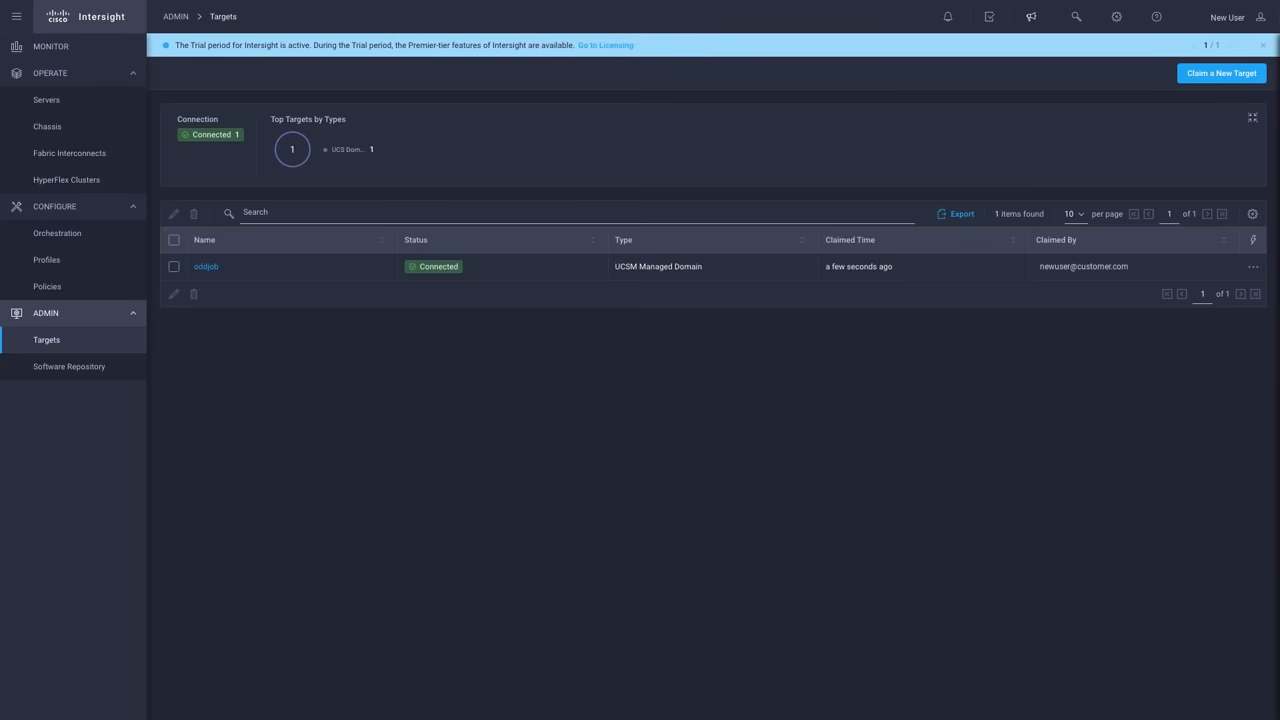
{"action": "left_click", "coordinate": [206, 266]}
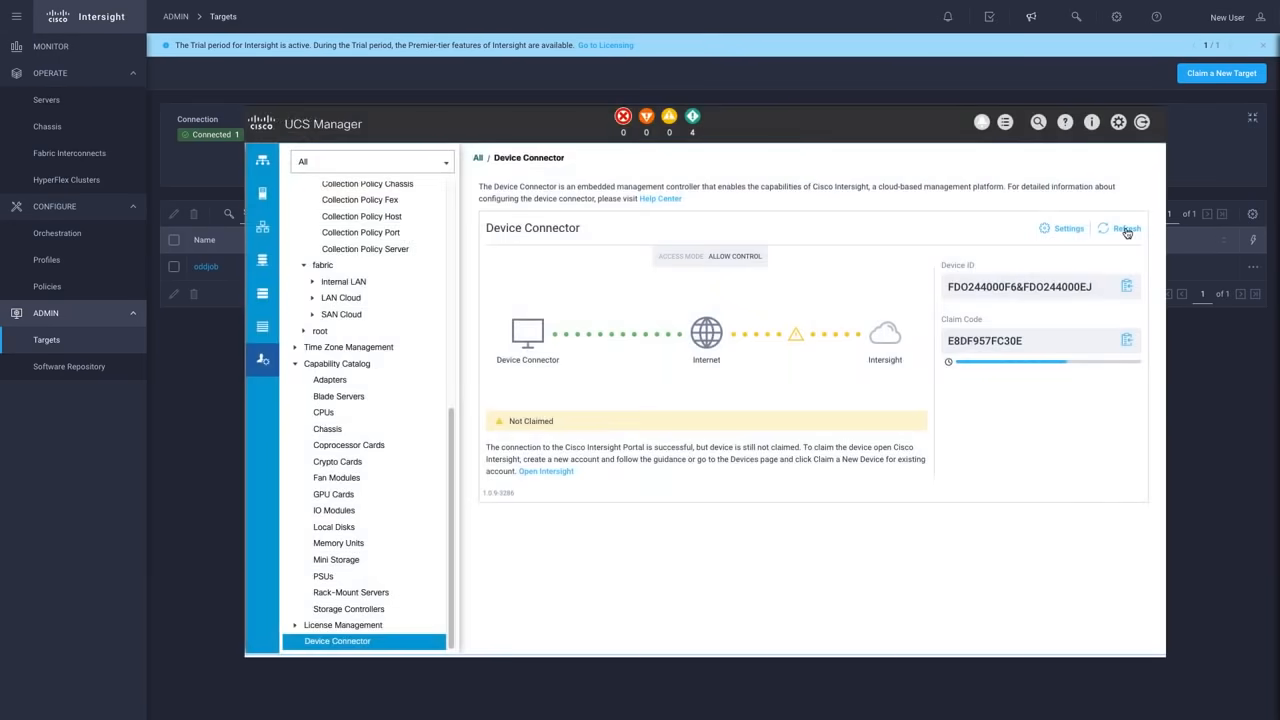
{"action": "left_click", "coordinate": [1122, 228]}
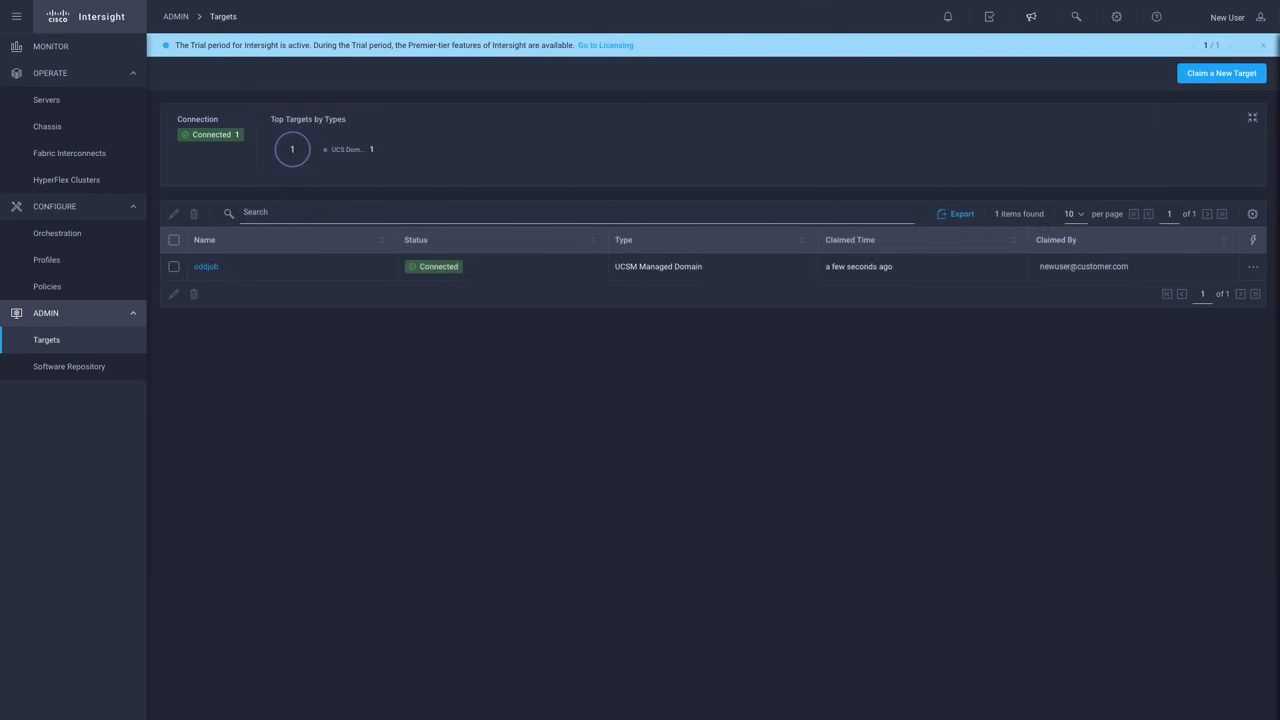
{"action": "mouse_move", "coordinate": [1076, 160]}
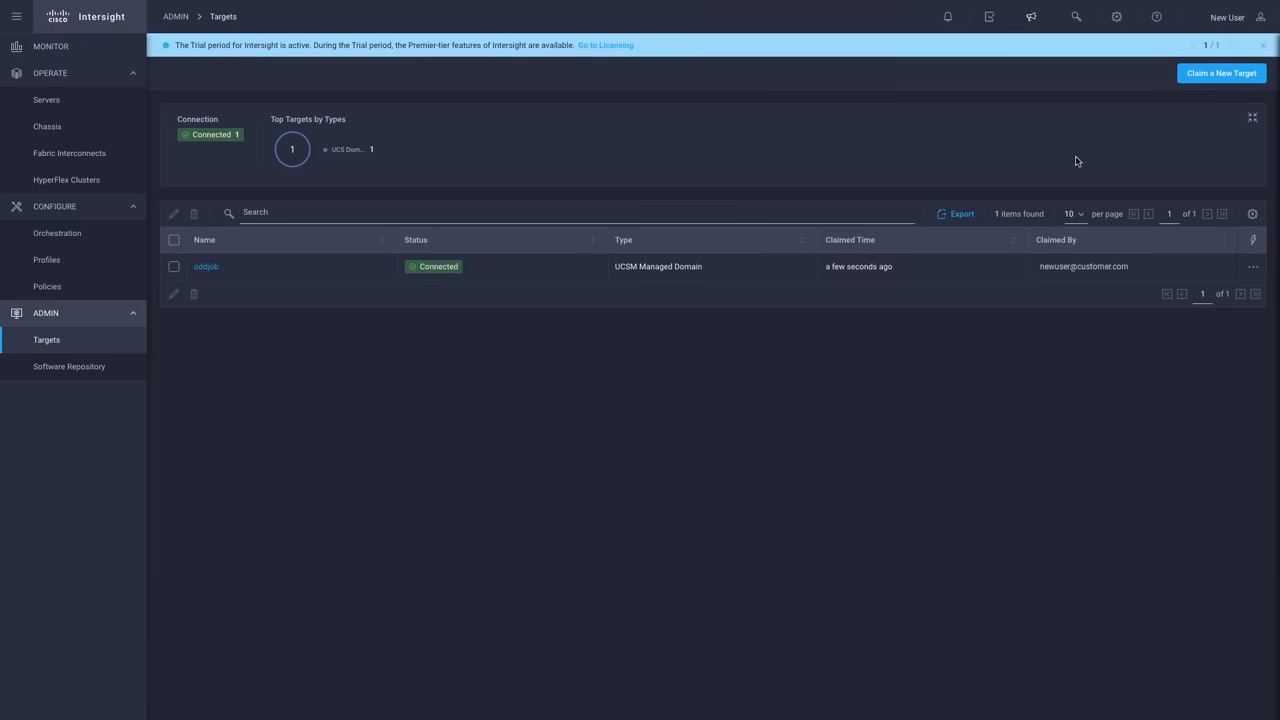
{"action": "mouse_move", "coordinate": [1132, 78]}
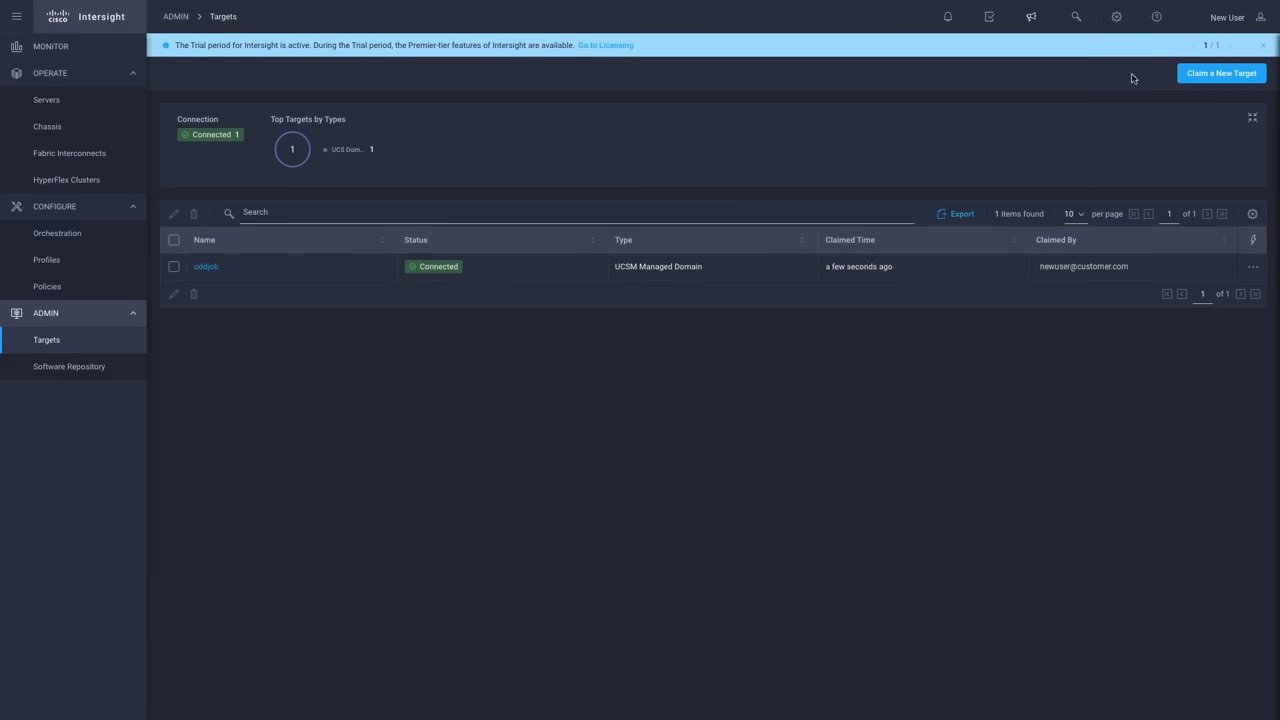
Show the help options with the Guided Help list of walkthrough topics.
{"action": "left_click", "coordinate": [1156, 16]}
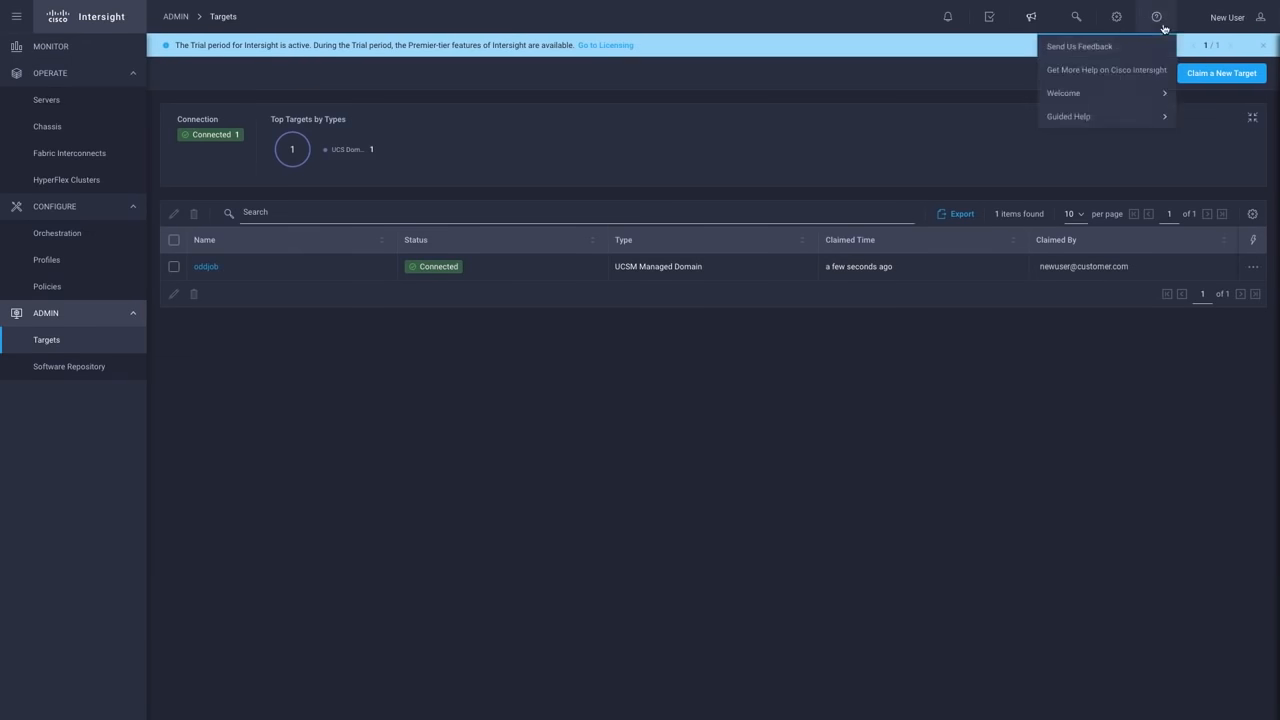
{"action": "left_click", "coordinate": [1068, 116]}
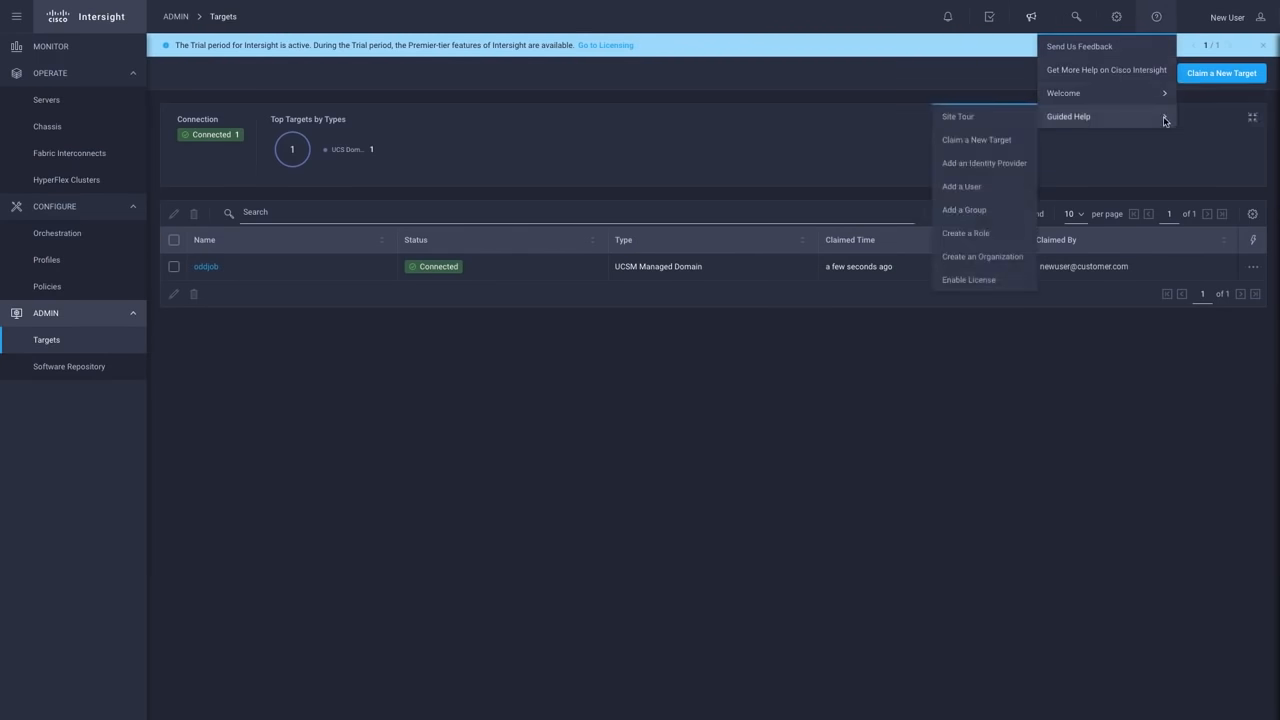
{"action": "mouse_move", "coordinate": [1164, 116]}
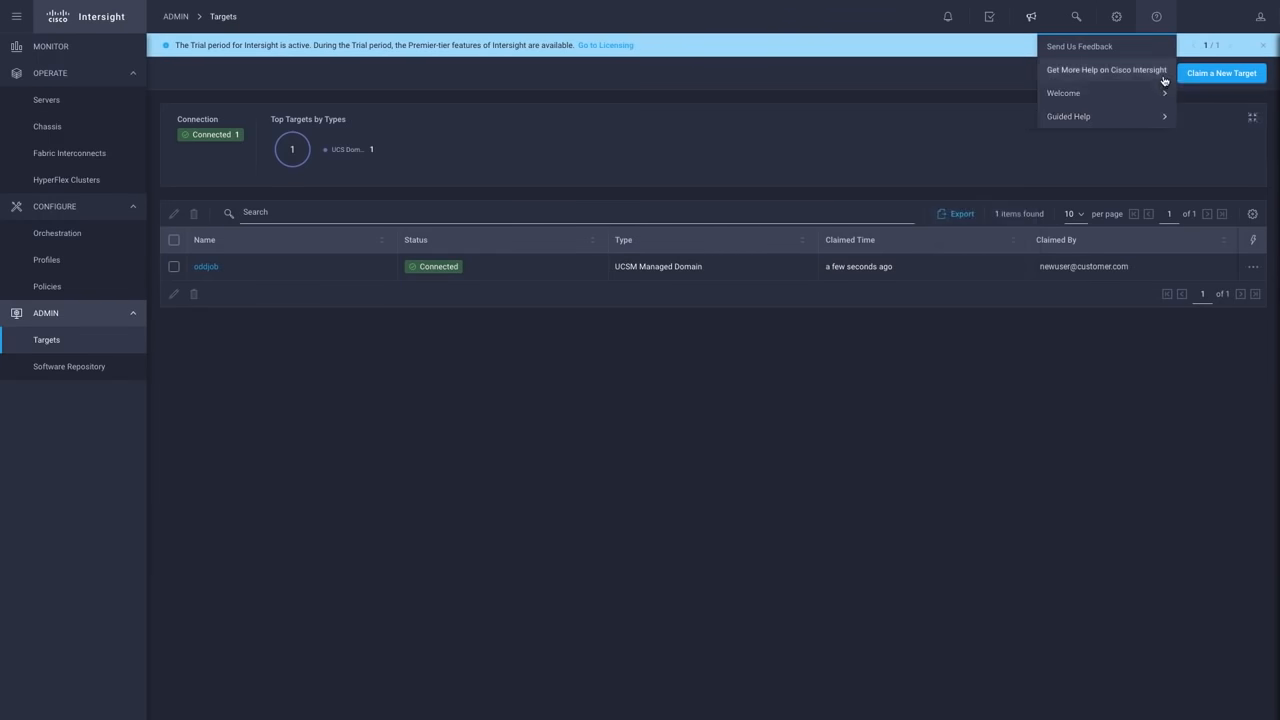
{"action": "mouse_move", "coordinate": [1164, 94]}
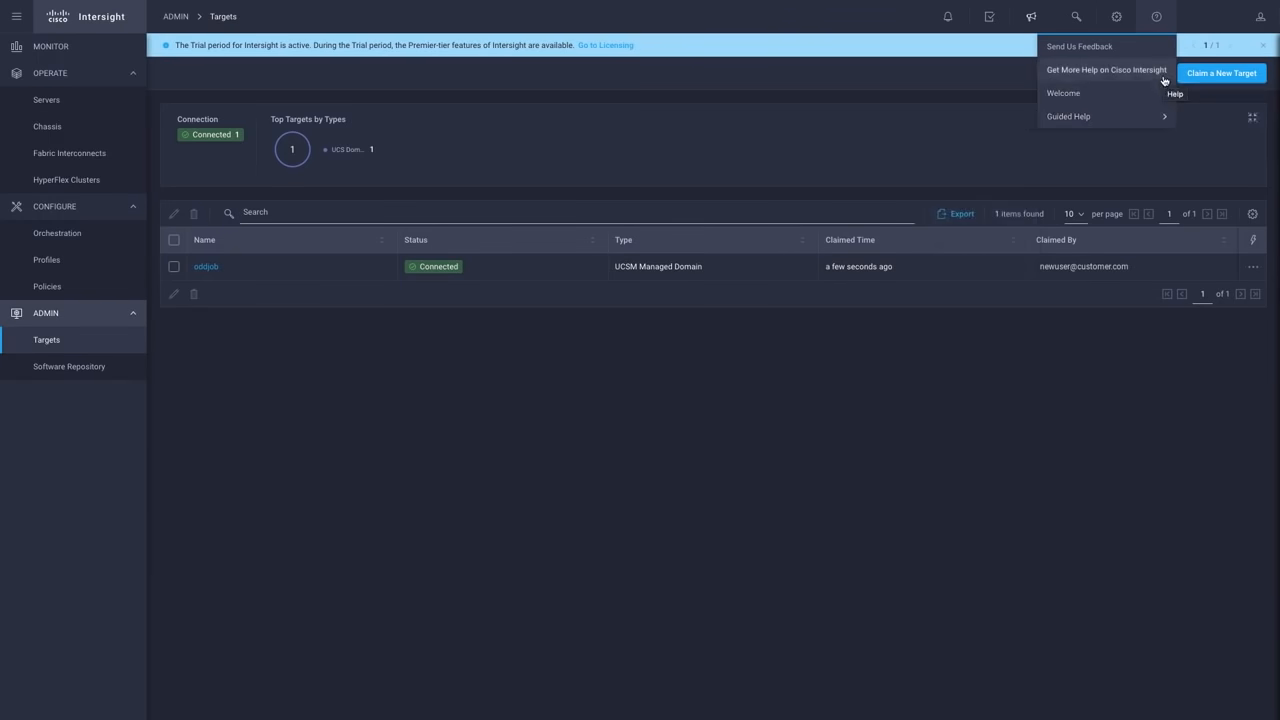